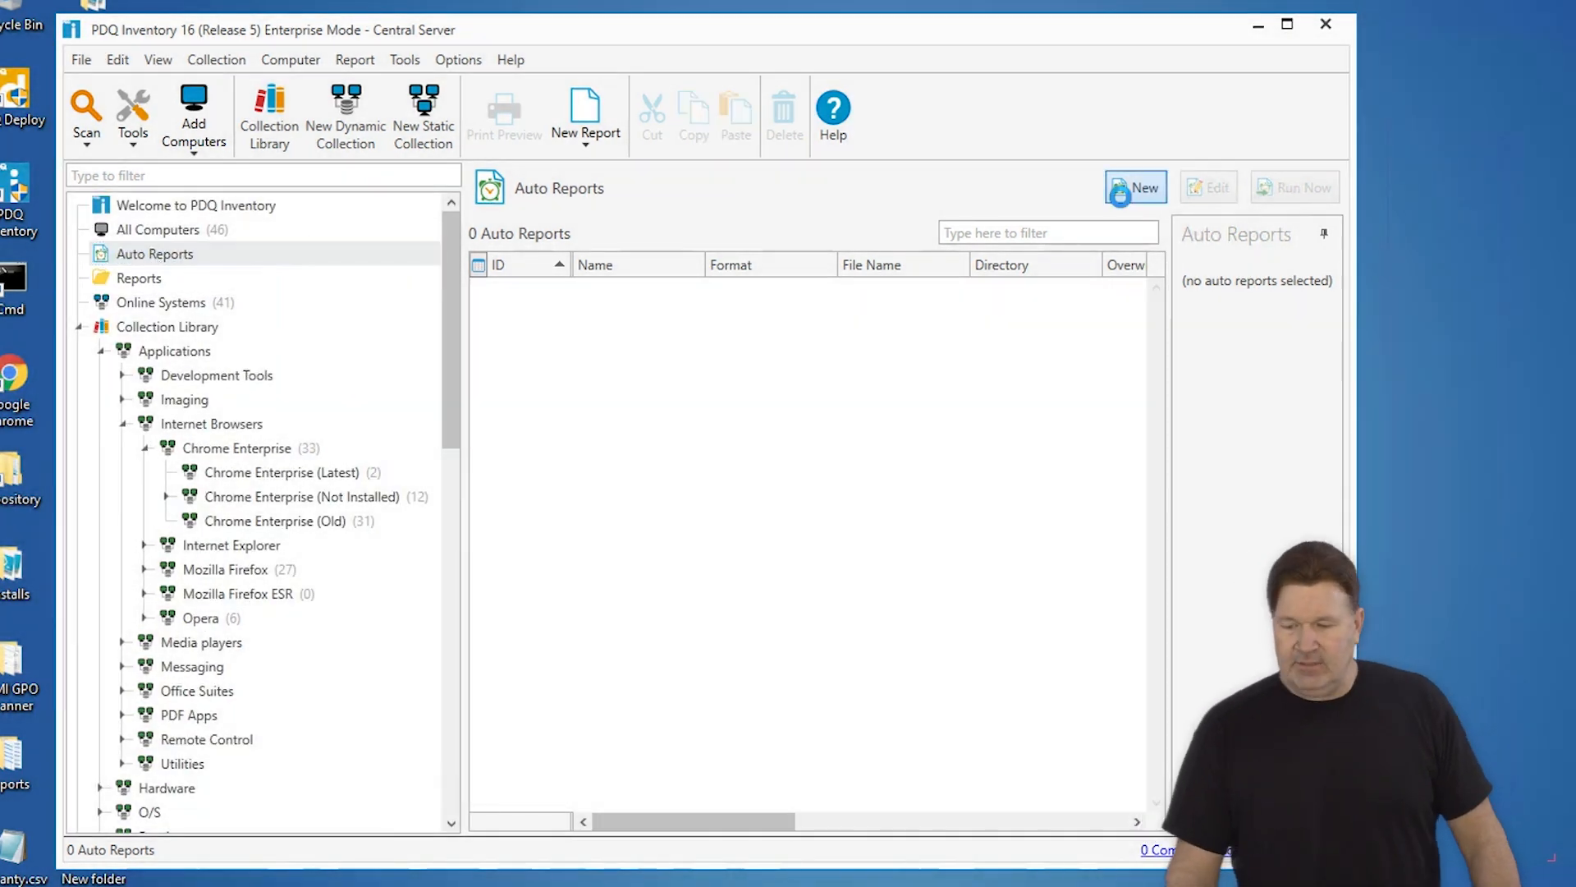
# Create a new auto report from the Auto Reports pane.
pyautogui.click(1134, 187)
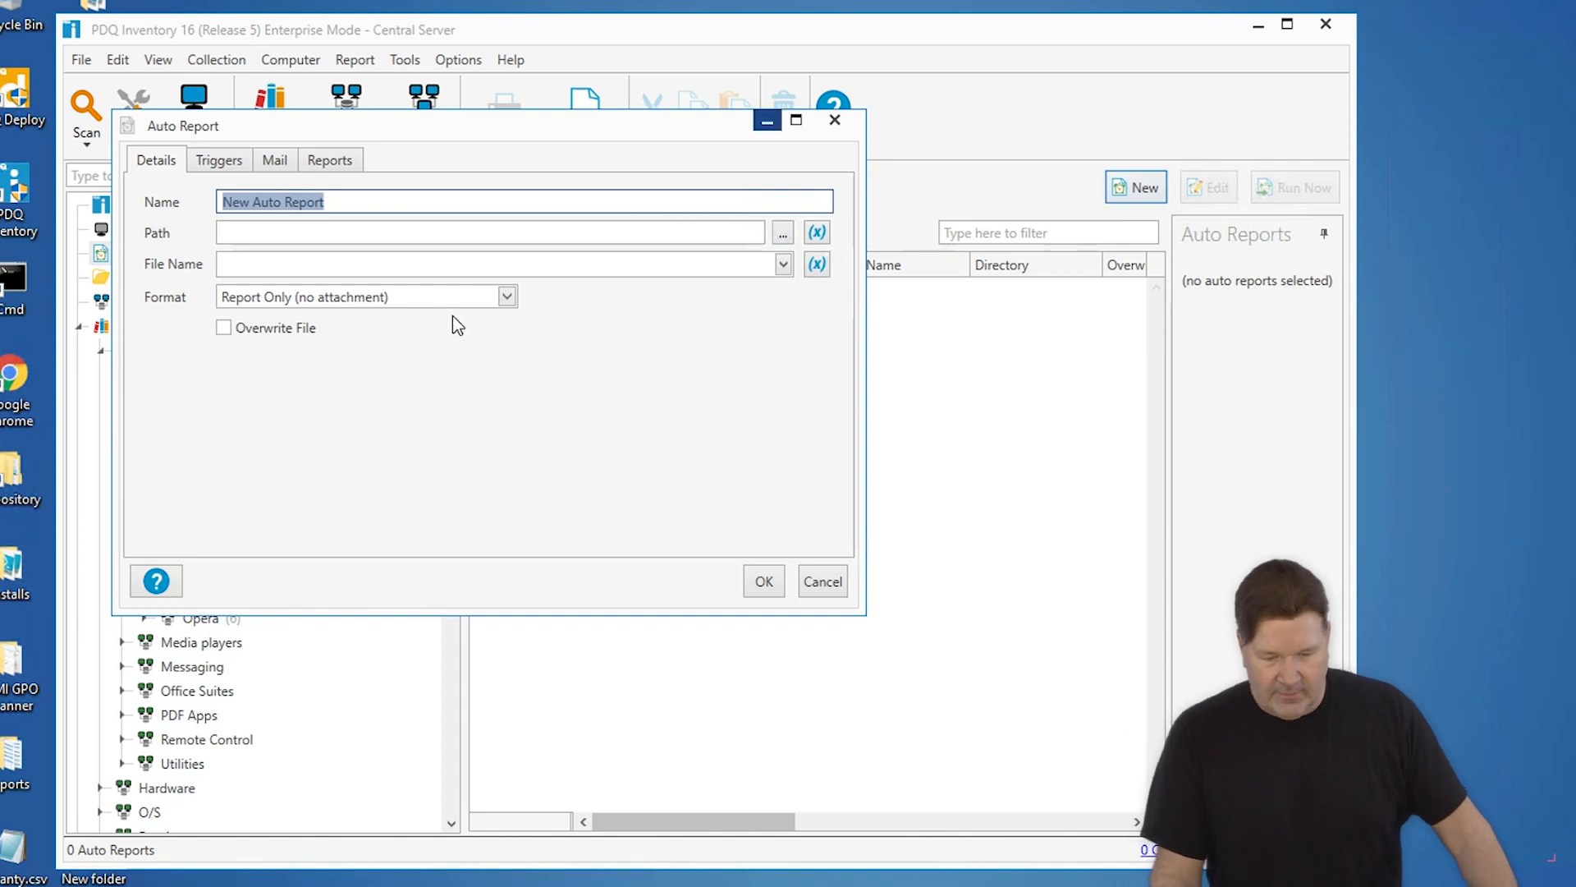
# Replace the default name with 'Monthly' and browse for the output folder.
pyautogui.click(392, 202)
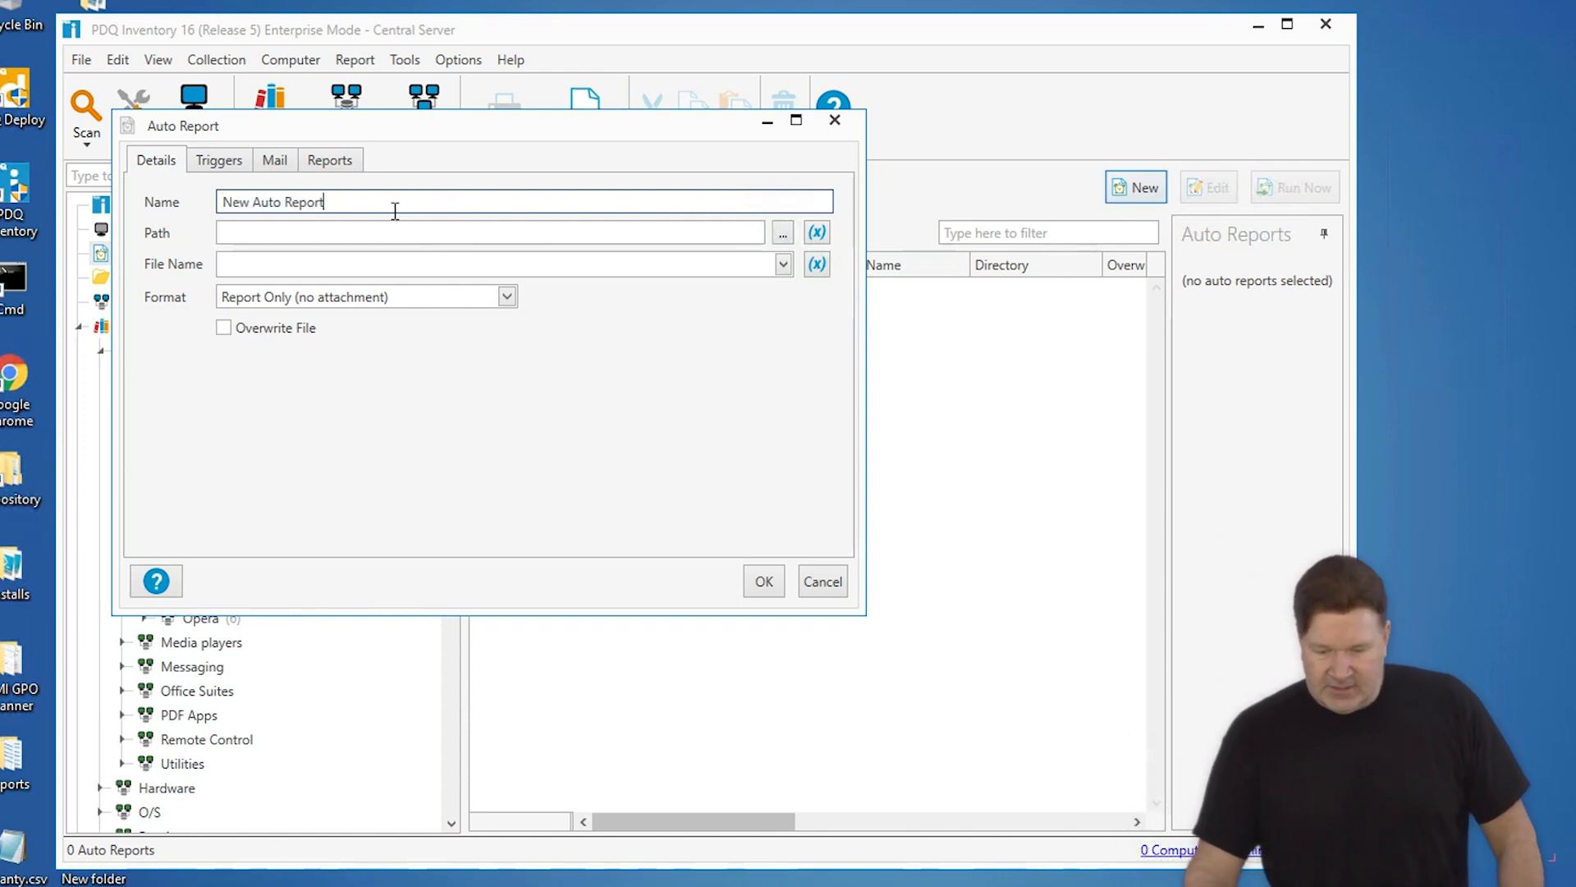
pyautogui.tripleClick(271, 202)
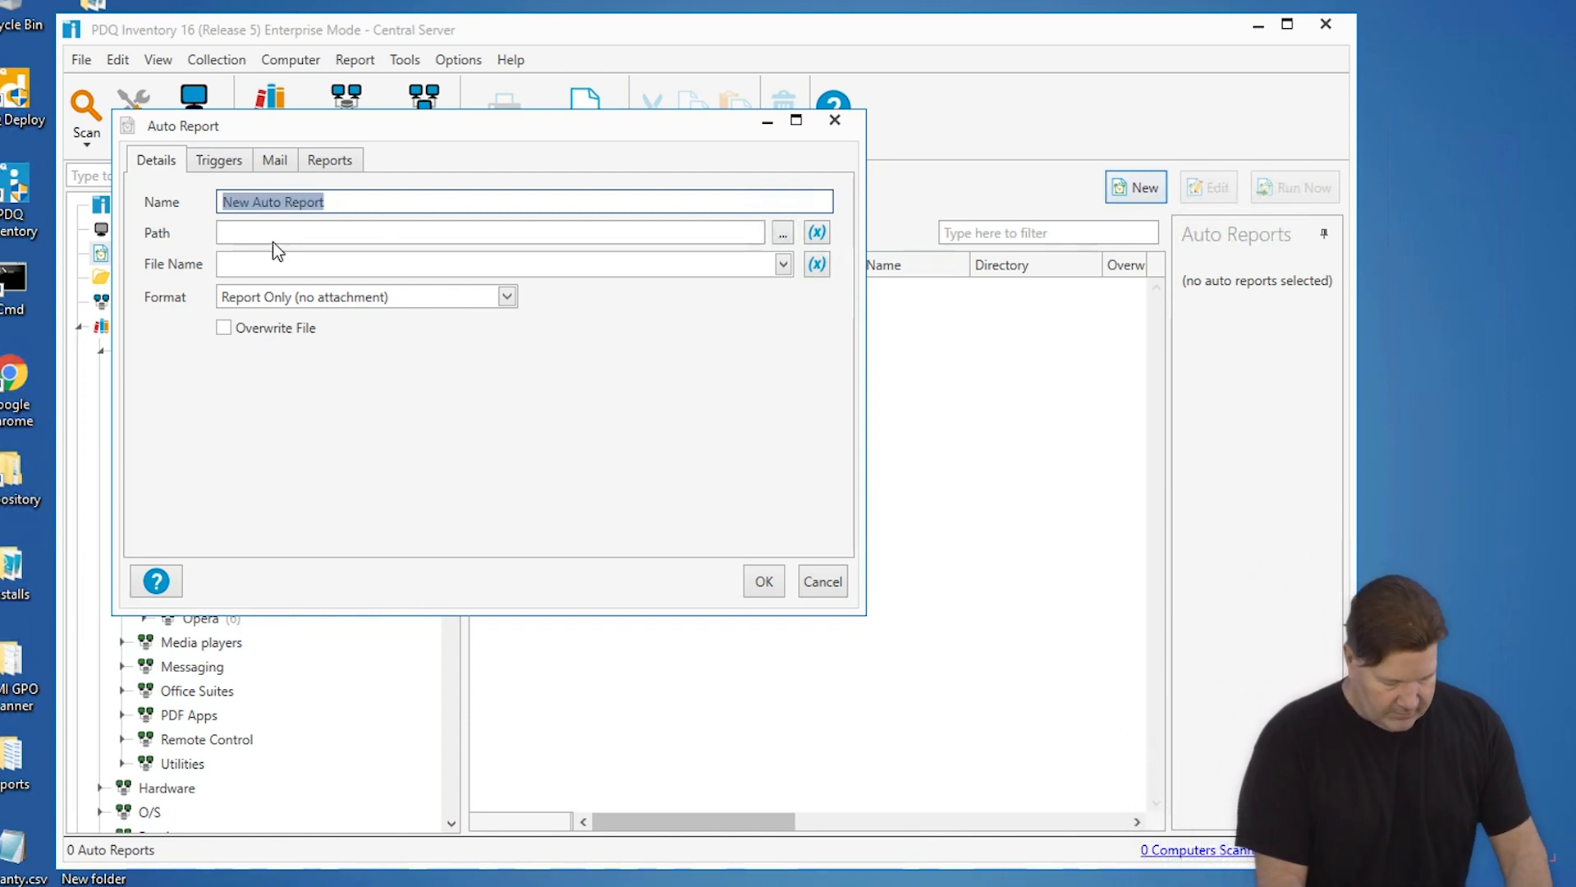
pyautogui.write('Monthly')
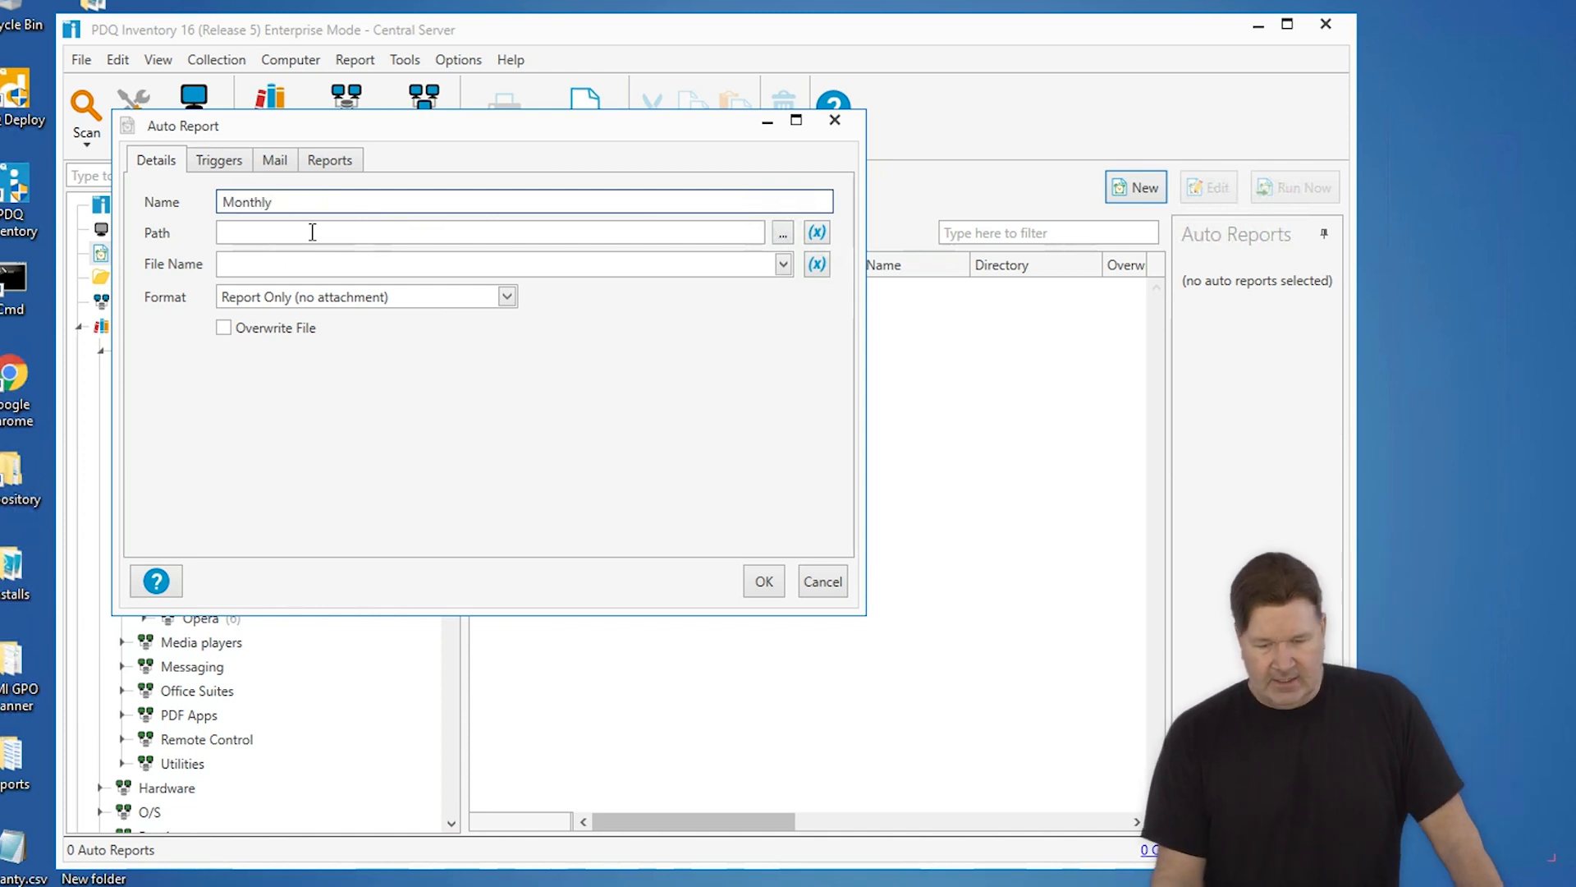
pyautogui.click(782, 232)
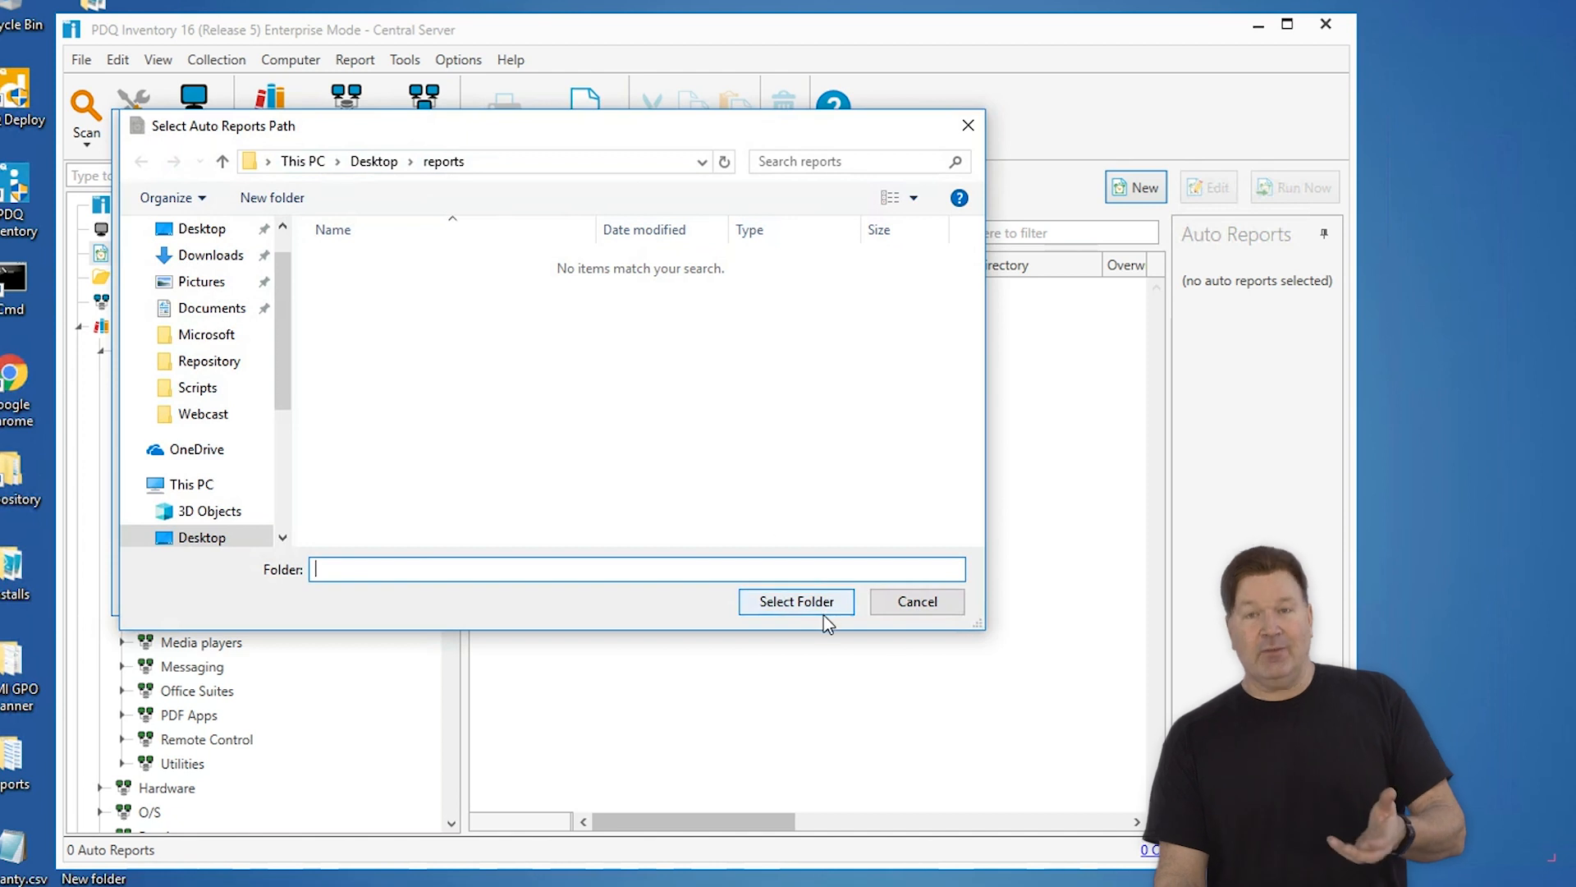
# Use the Desktop reports folder, file name pattern $(Report:Name)-$(Date), and Portable Document (.pdf) format.
pyautogui.click(795, 601)
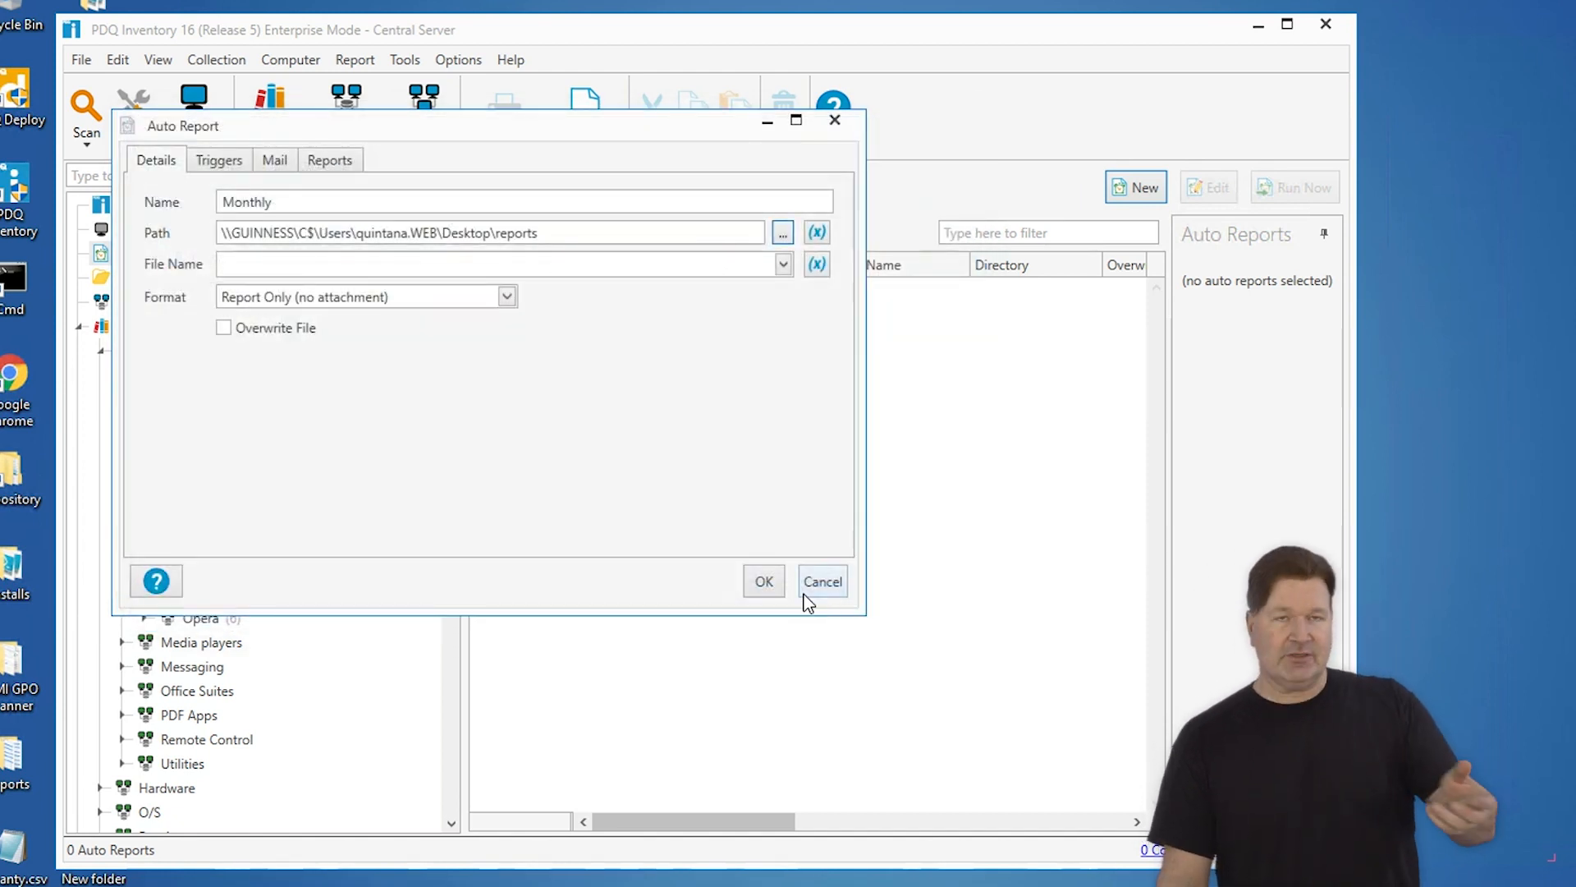
pyautogui.moveTo(673, 468)
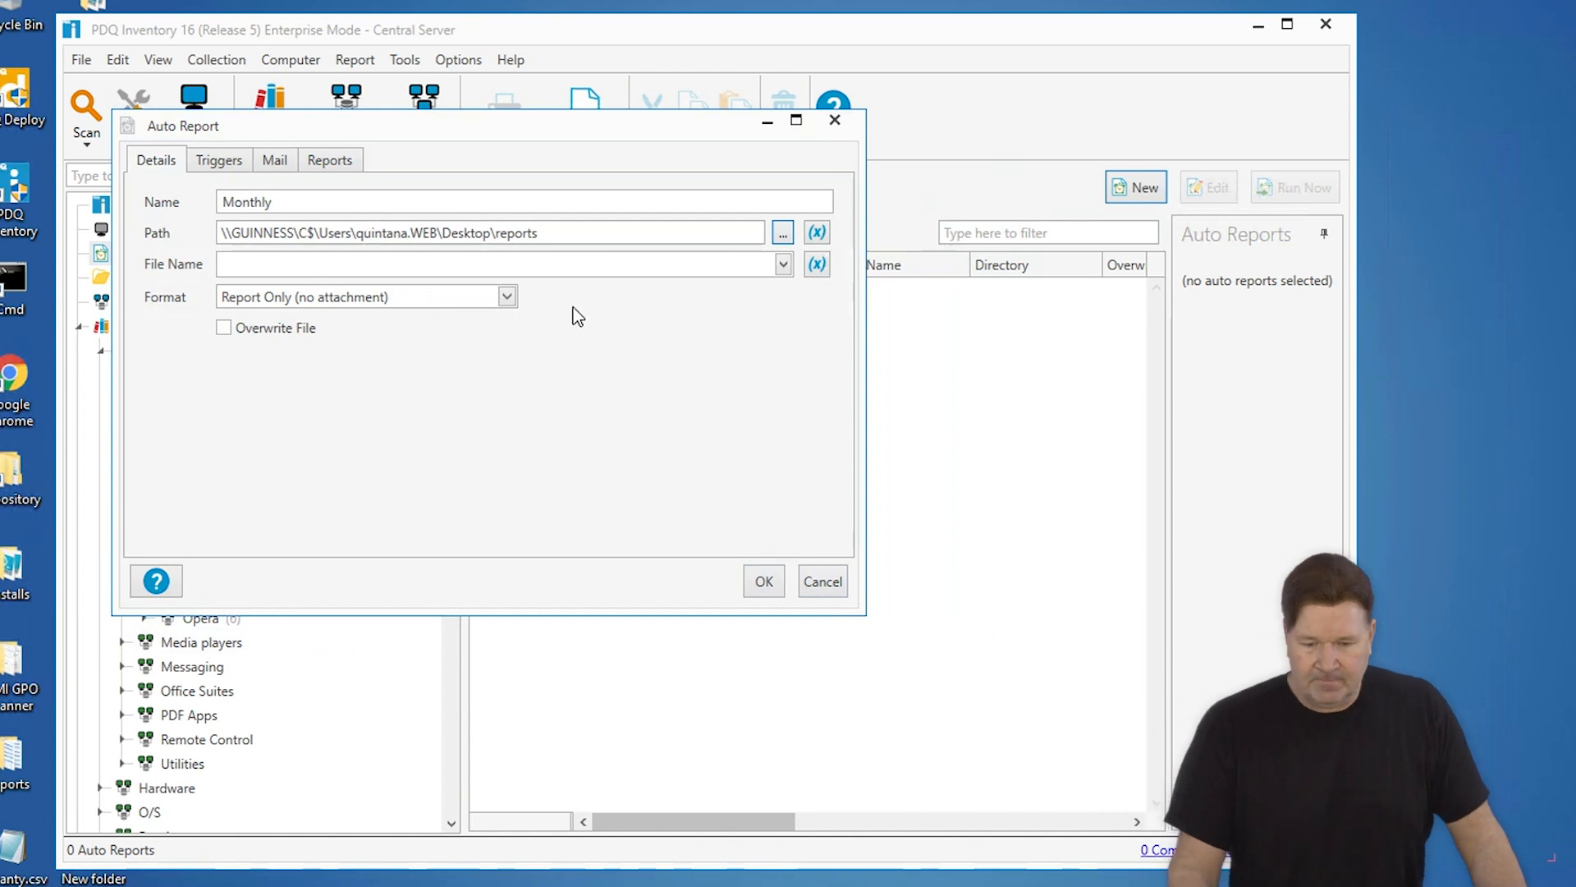
pyautogui.click(781, 263)
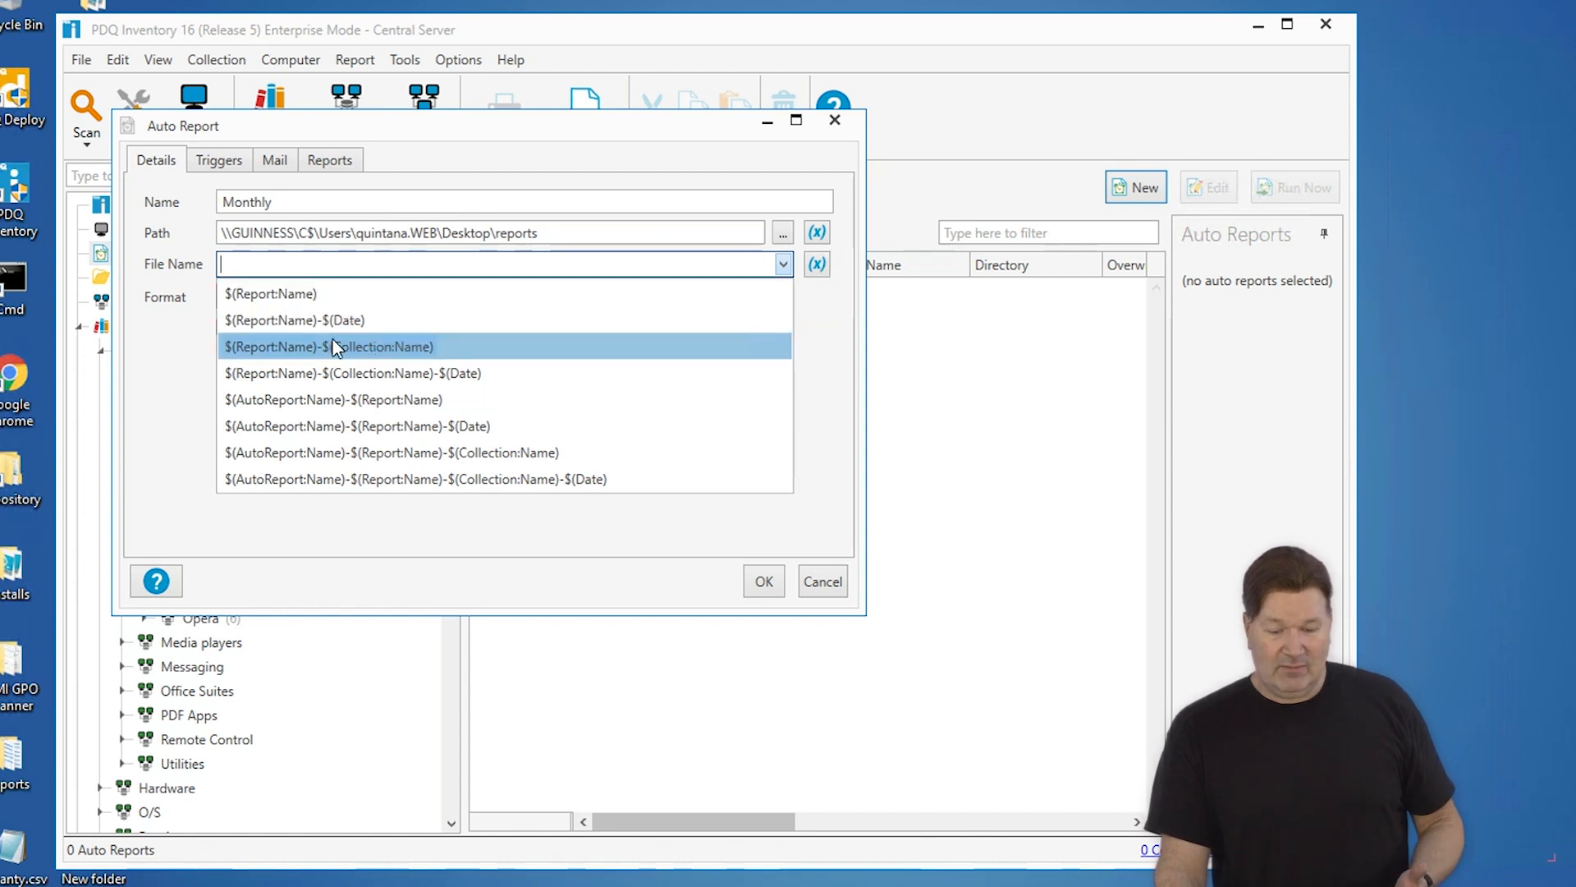
pyautogui.moveTo(310, 320)
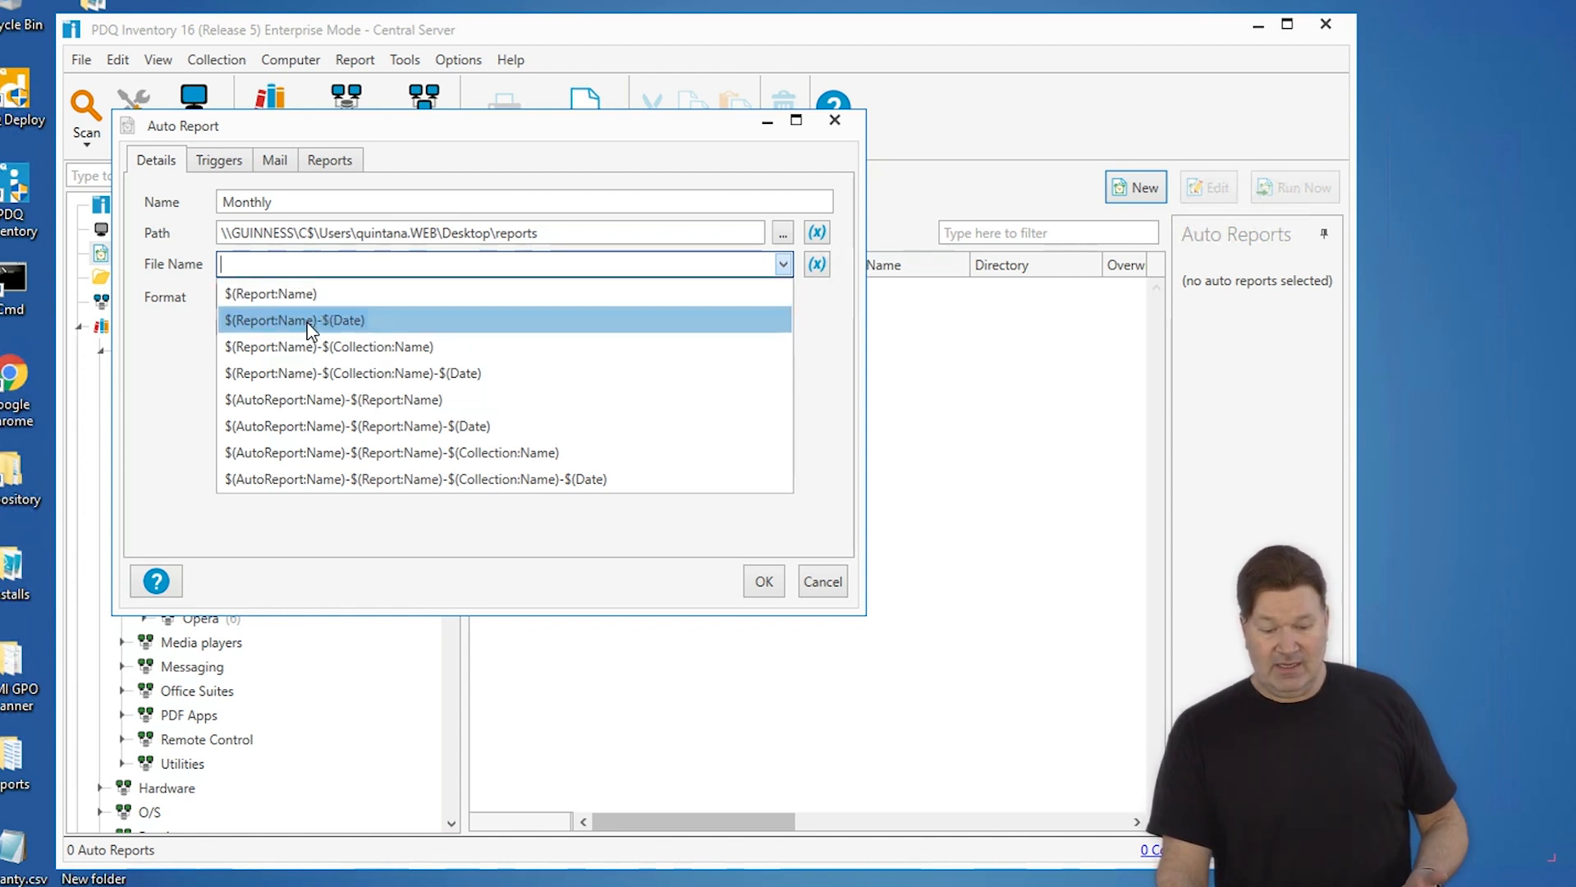
pyautogui.click(294, 321)
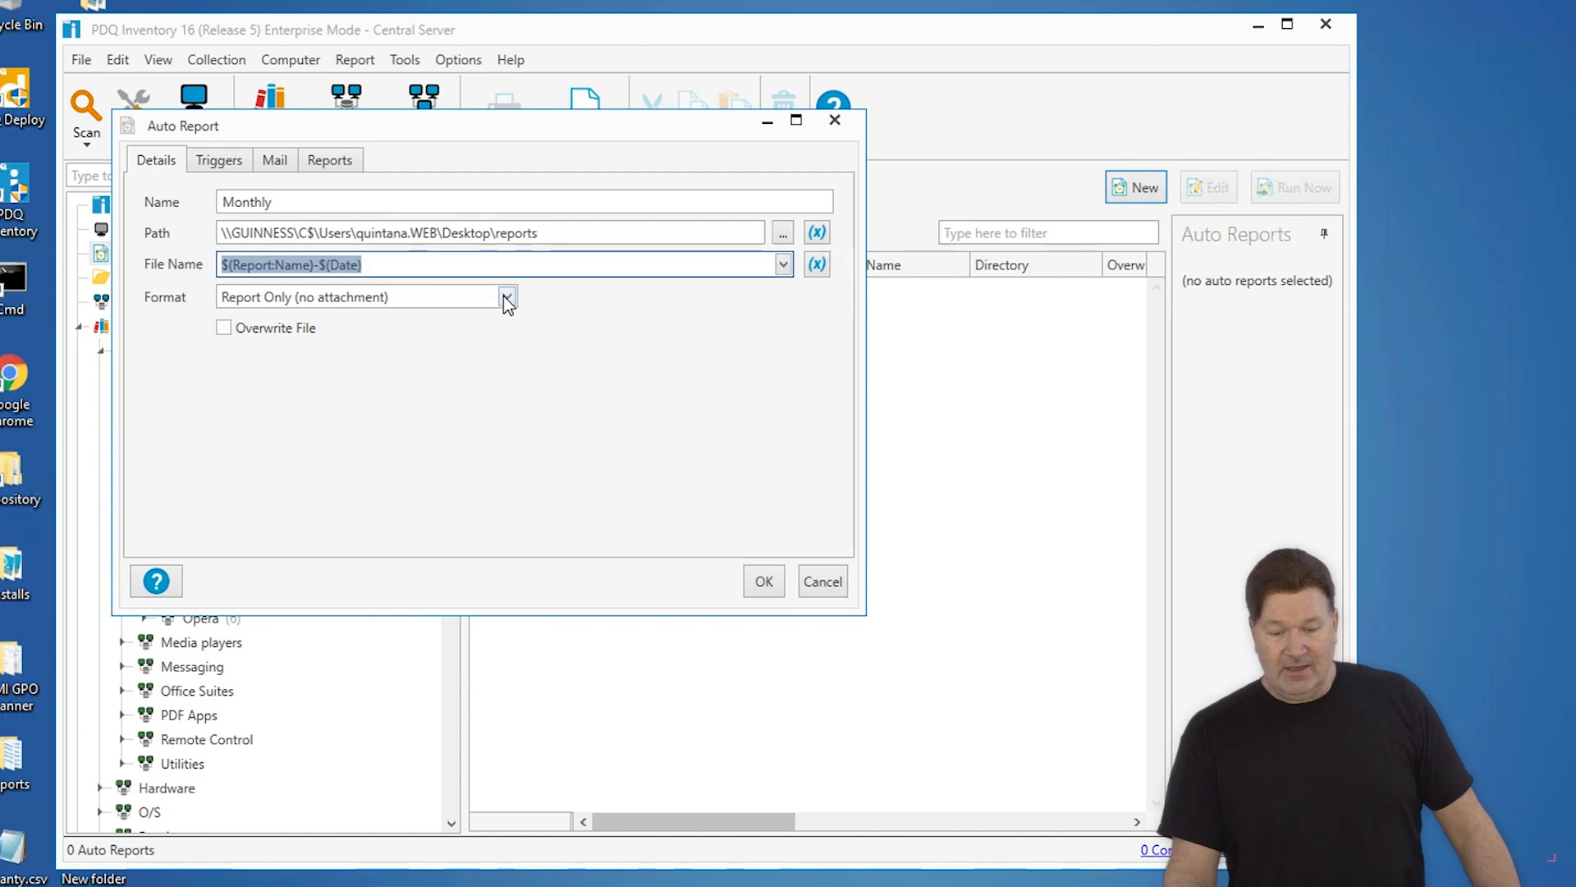
pyautogui.click(507, 295)
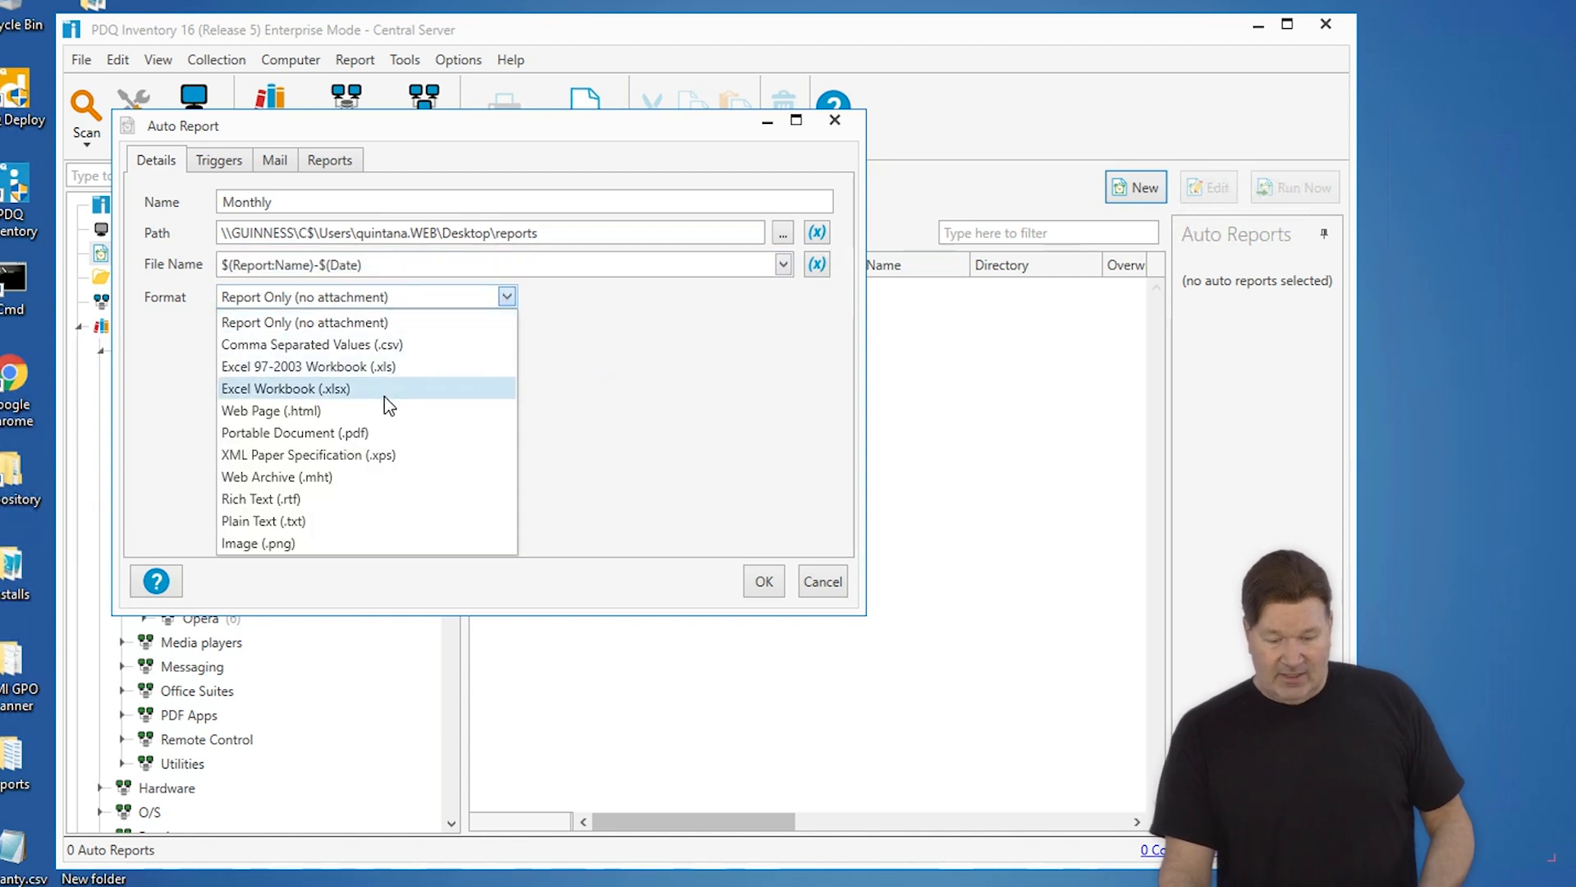
pyautogui.click(294, 432)
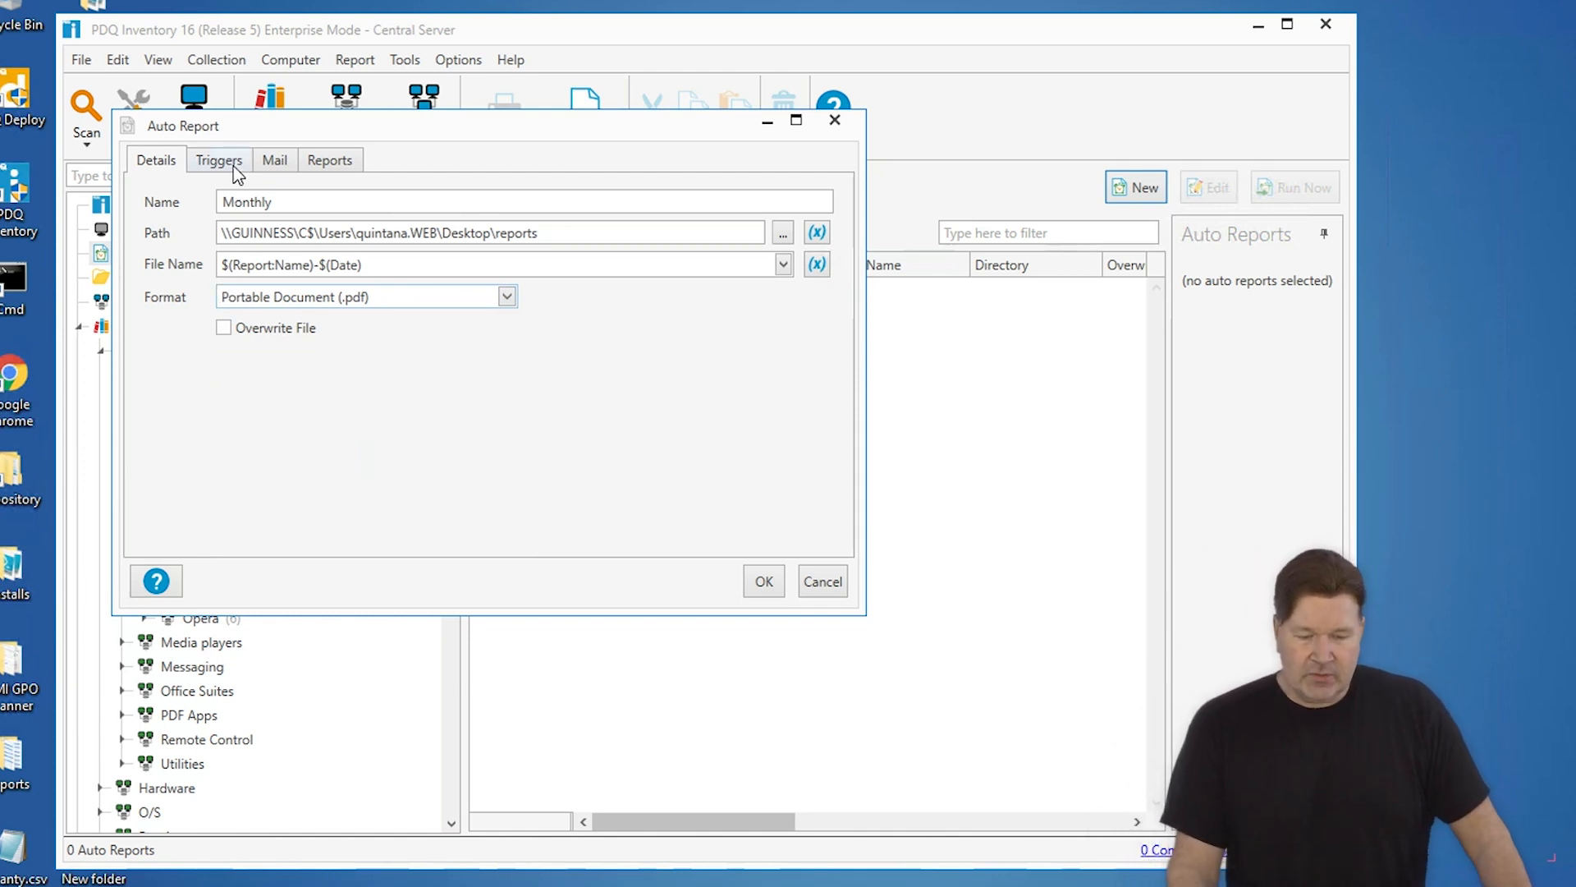
# Add a Monthly trigger running on day 2 of each month at 3:00 PM instead of day 7.
pyautogui.click(219, 159)
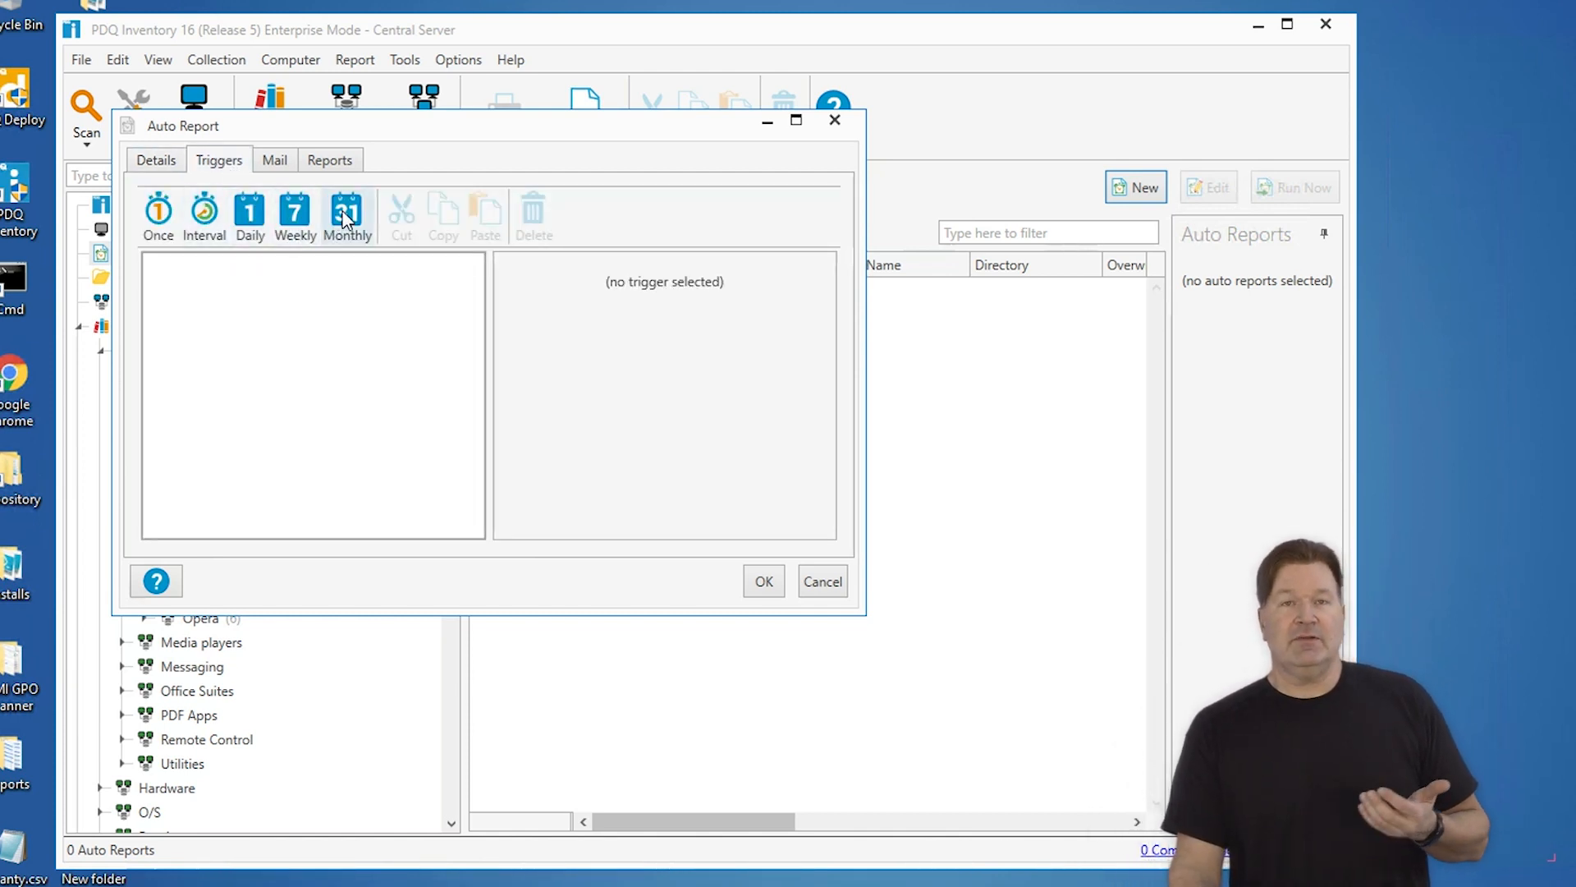
pyautogui.click(347, 214)
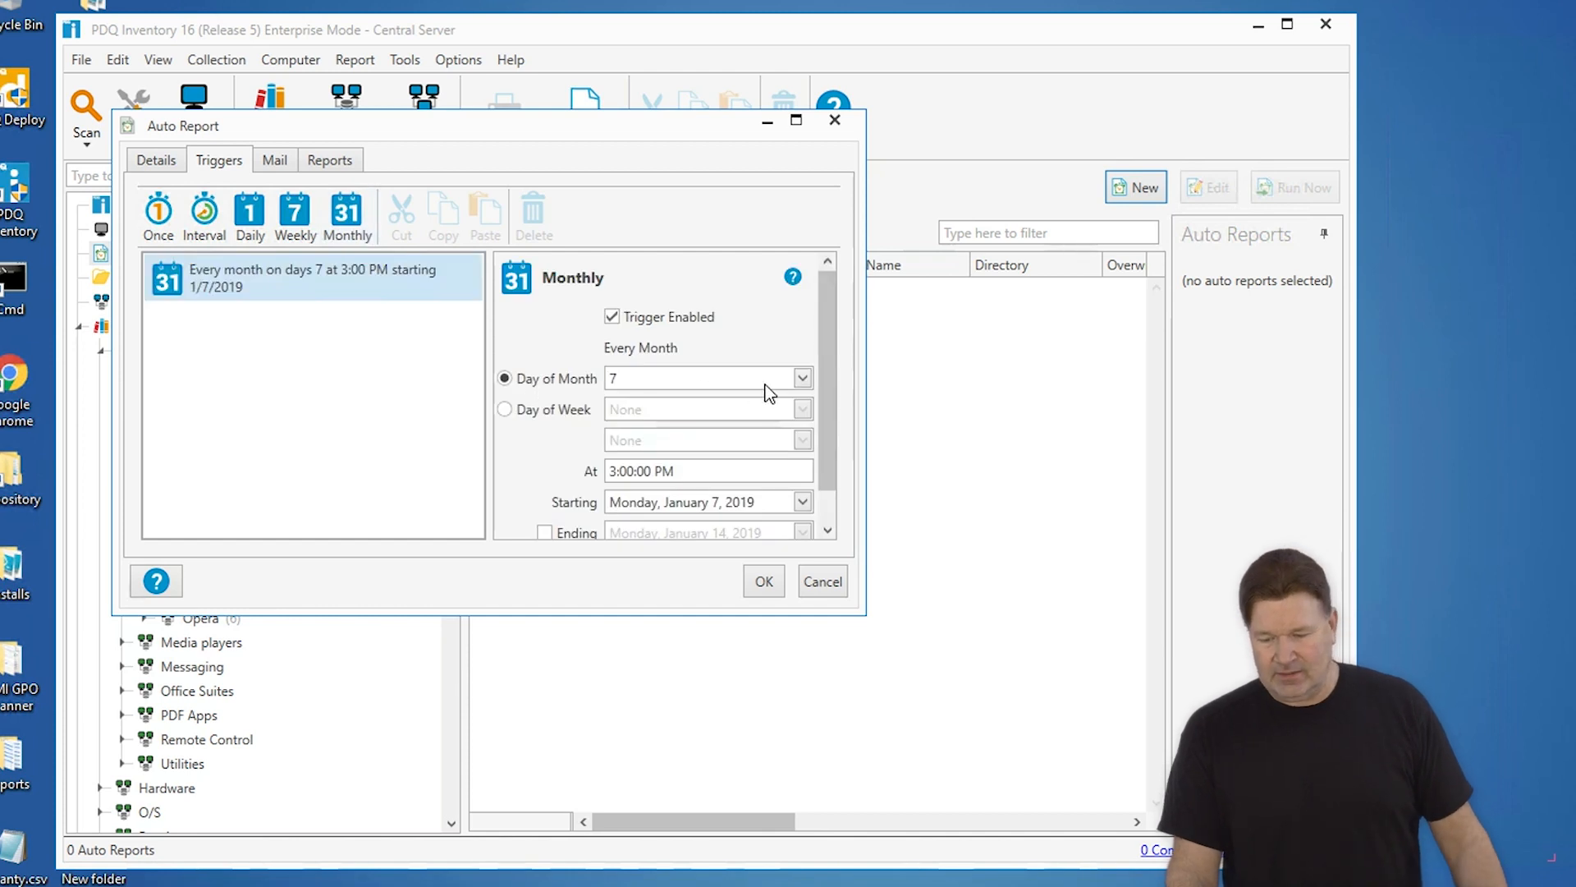
pyautogui.click(803, 378)
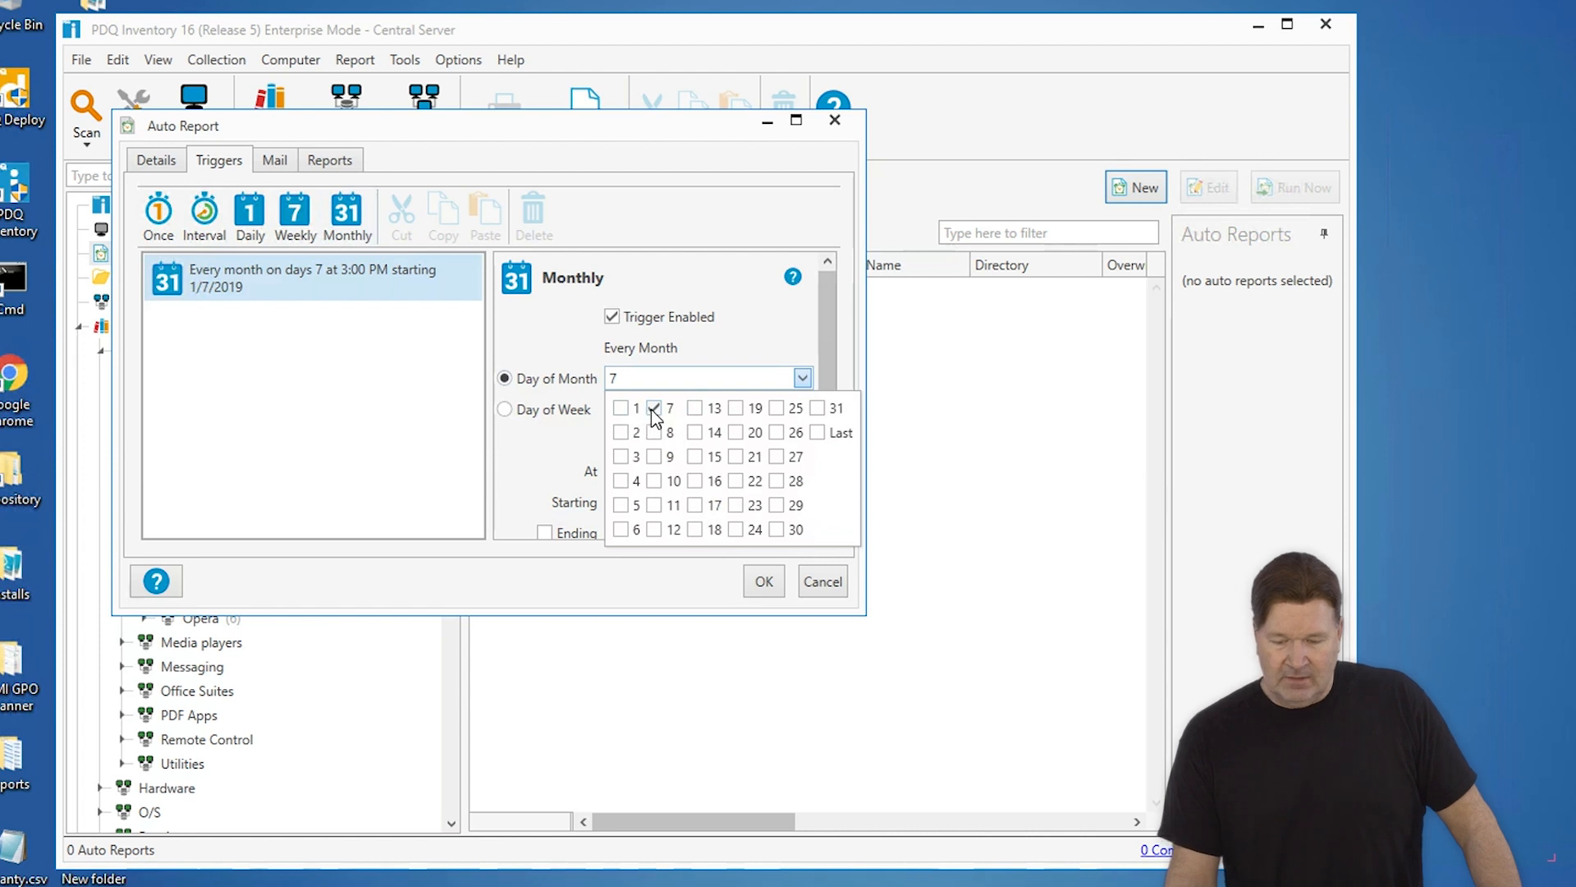
pyautogui.click(622, 432)
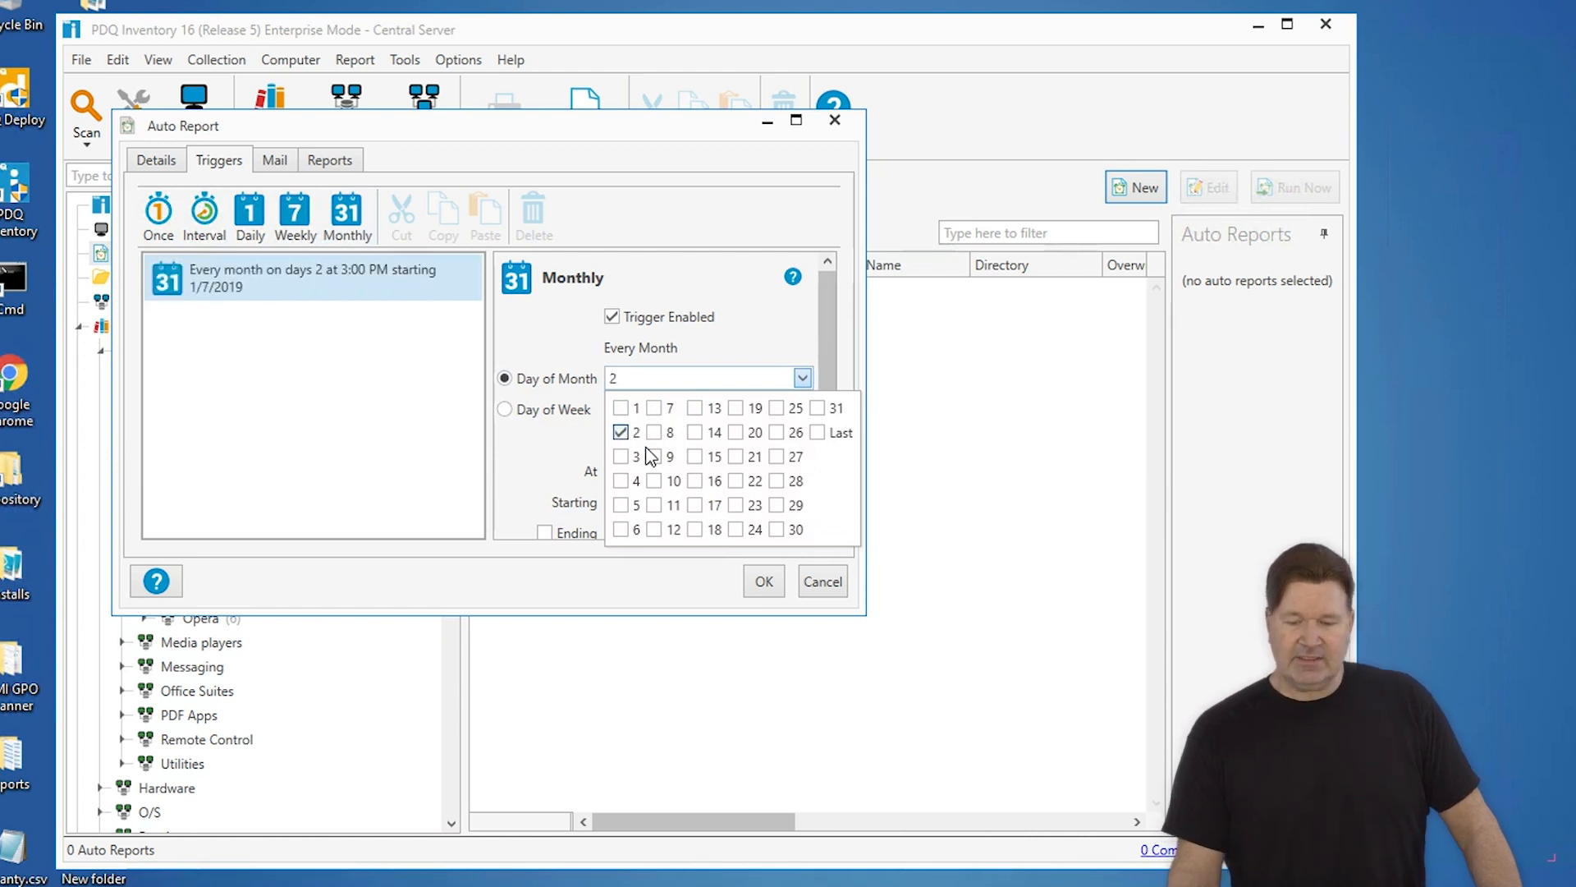
pyautogui.moveTo(307, 162)
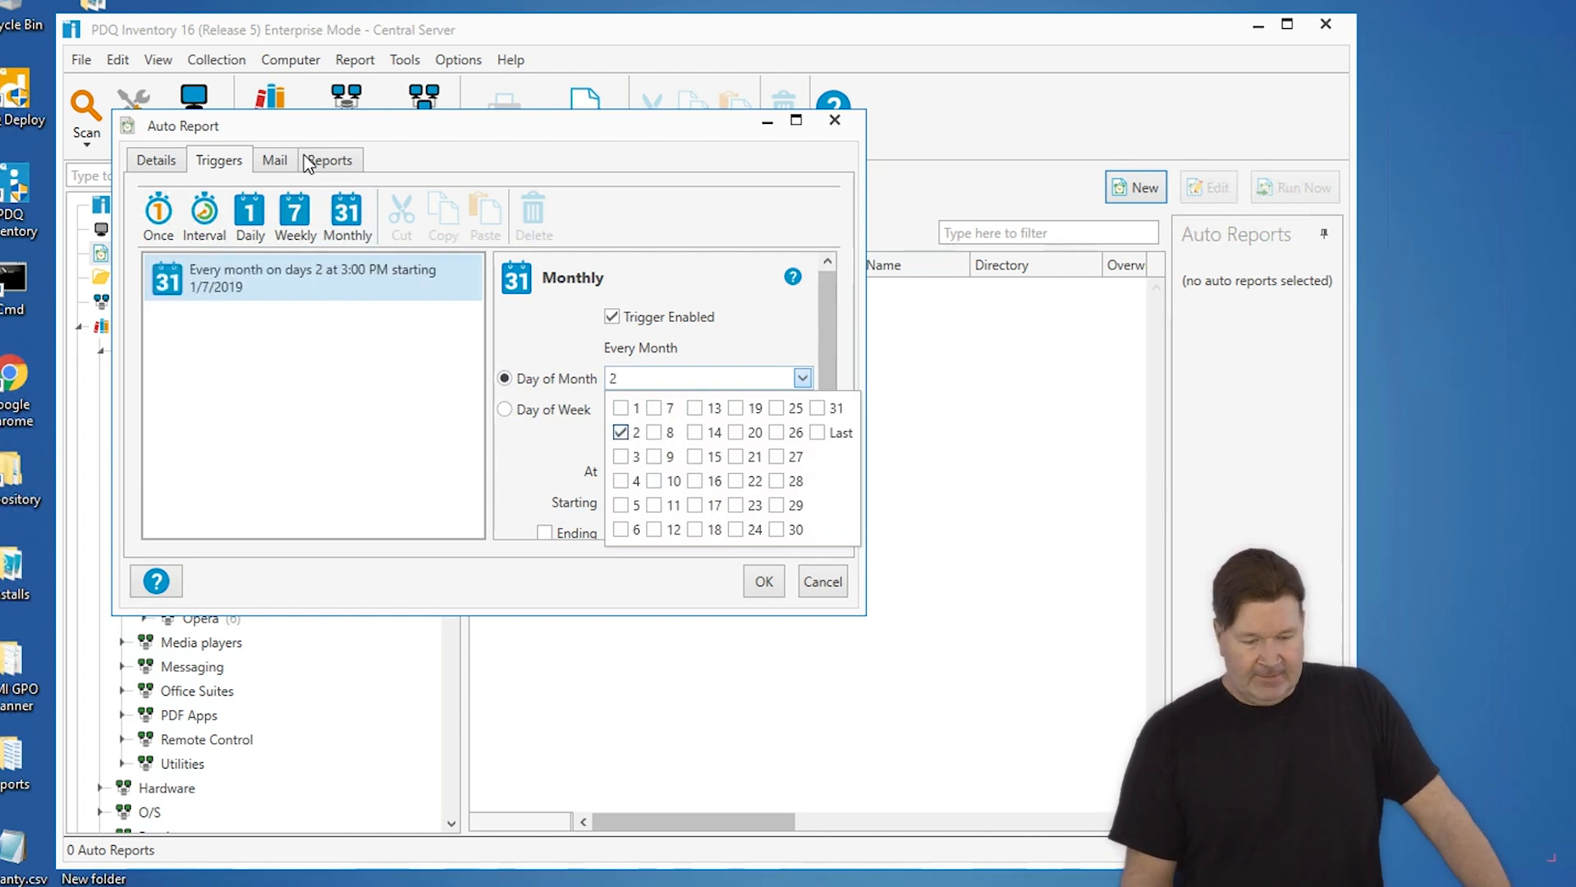
pyautogui.moveTo(643, 450)
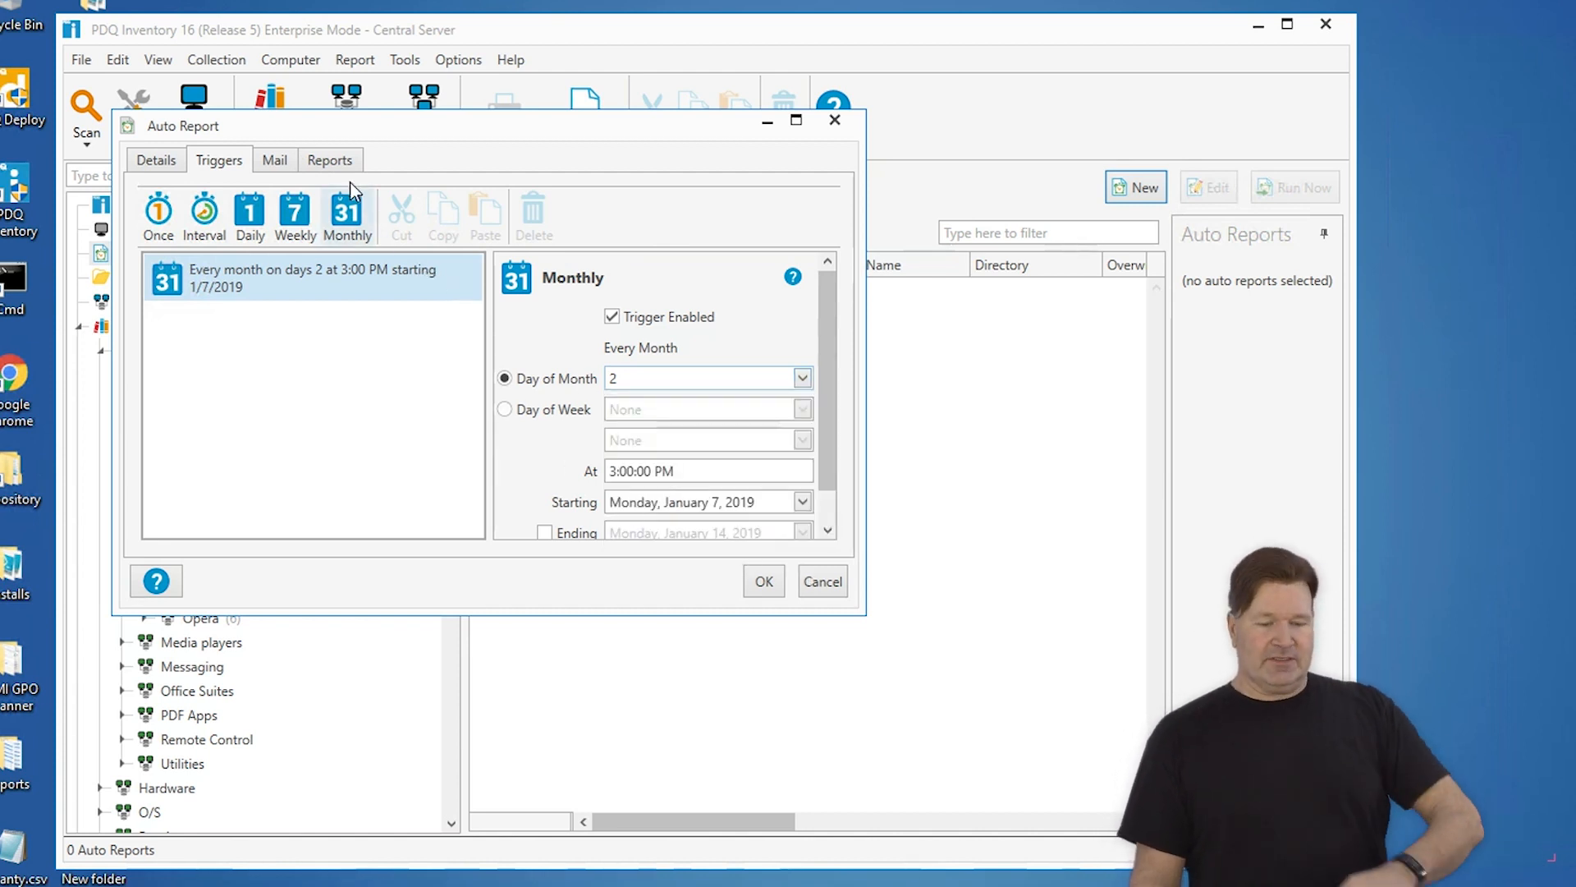
# Attach the Applications report for All Computers to the auto report.
pyautogui.click(328, 160)
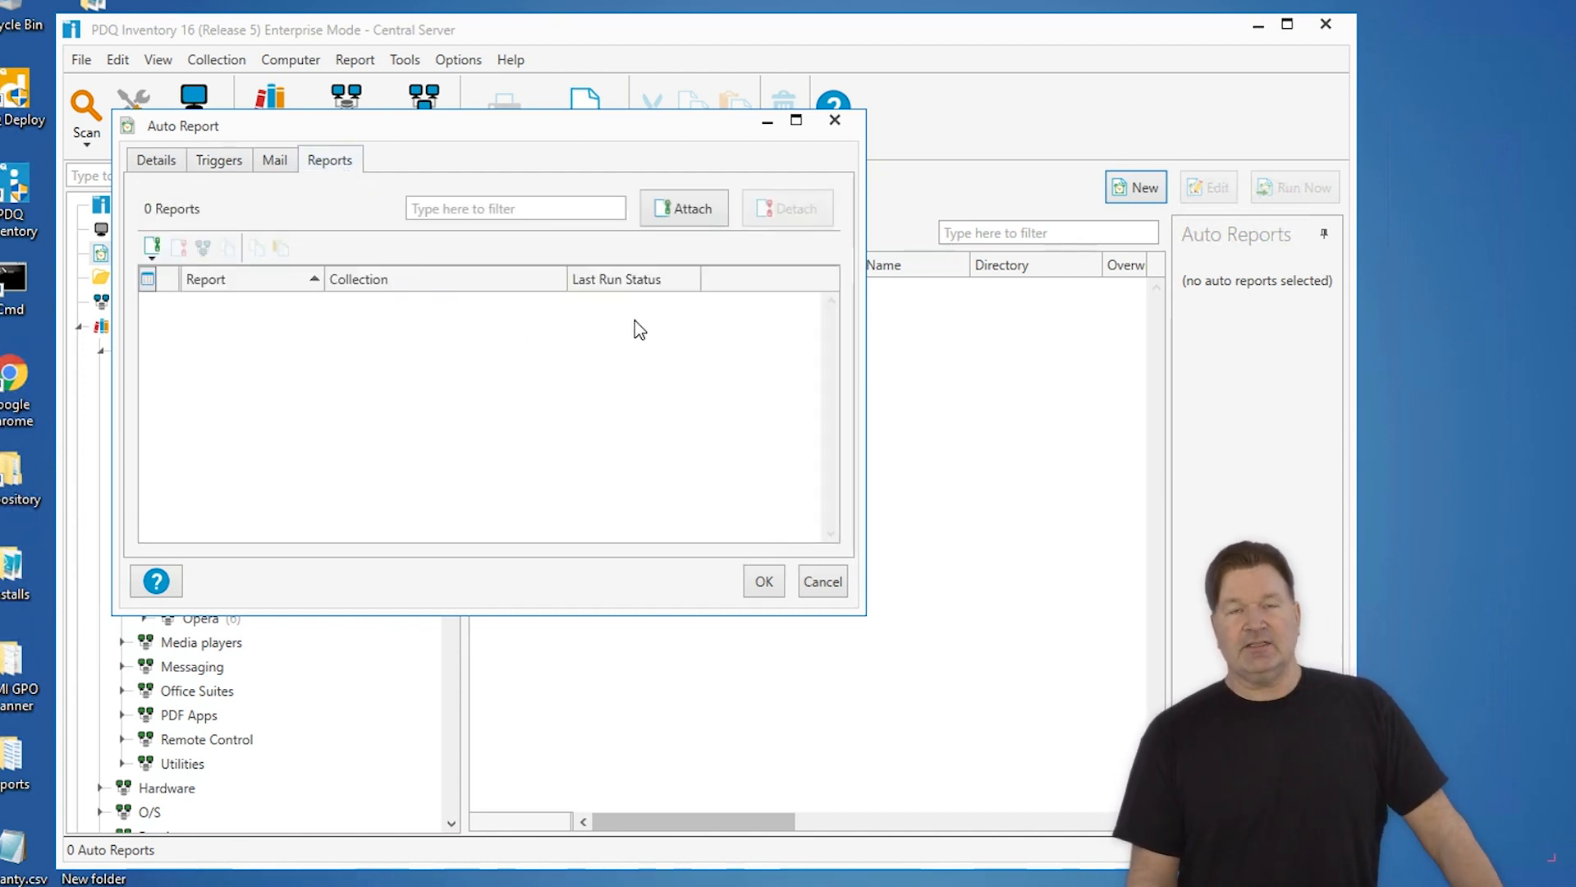
pyautogui.click(684, 208)
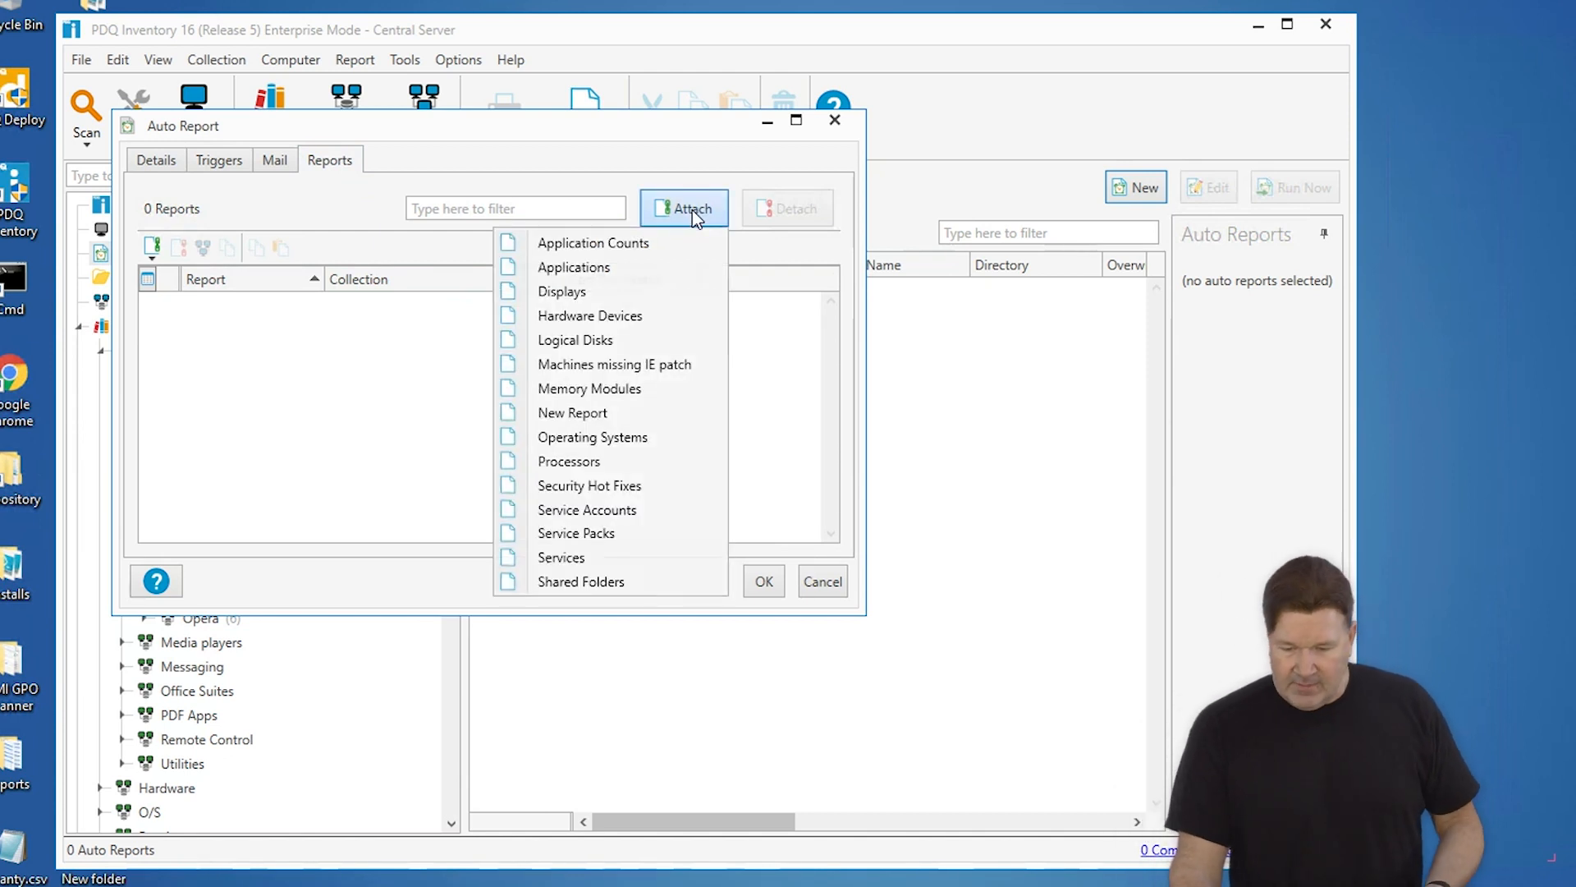
pyautogui.click(575, 266)
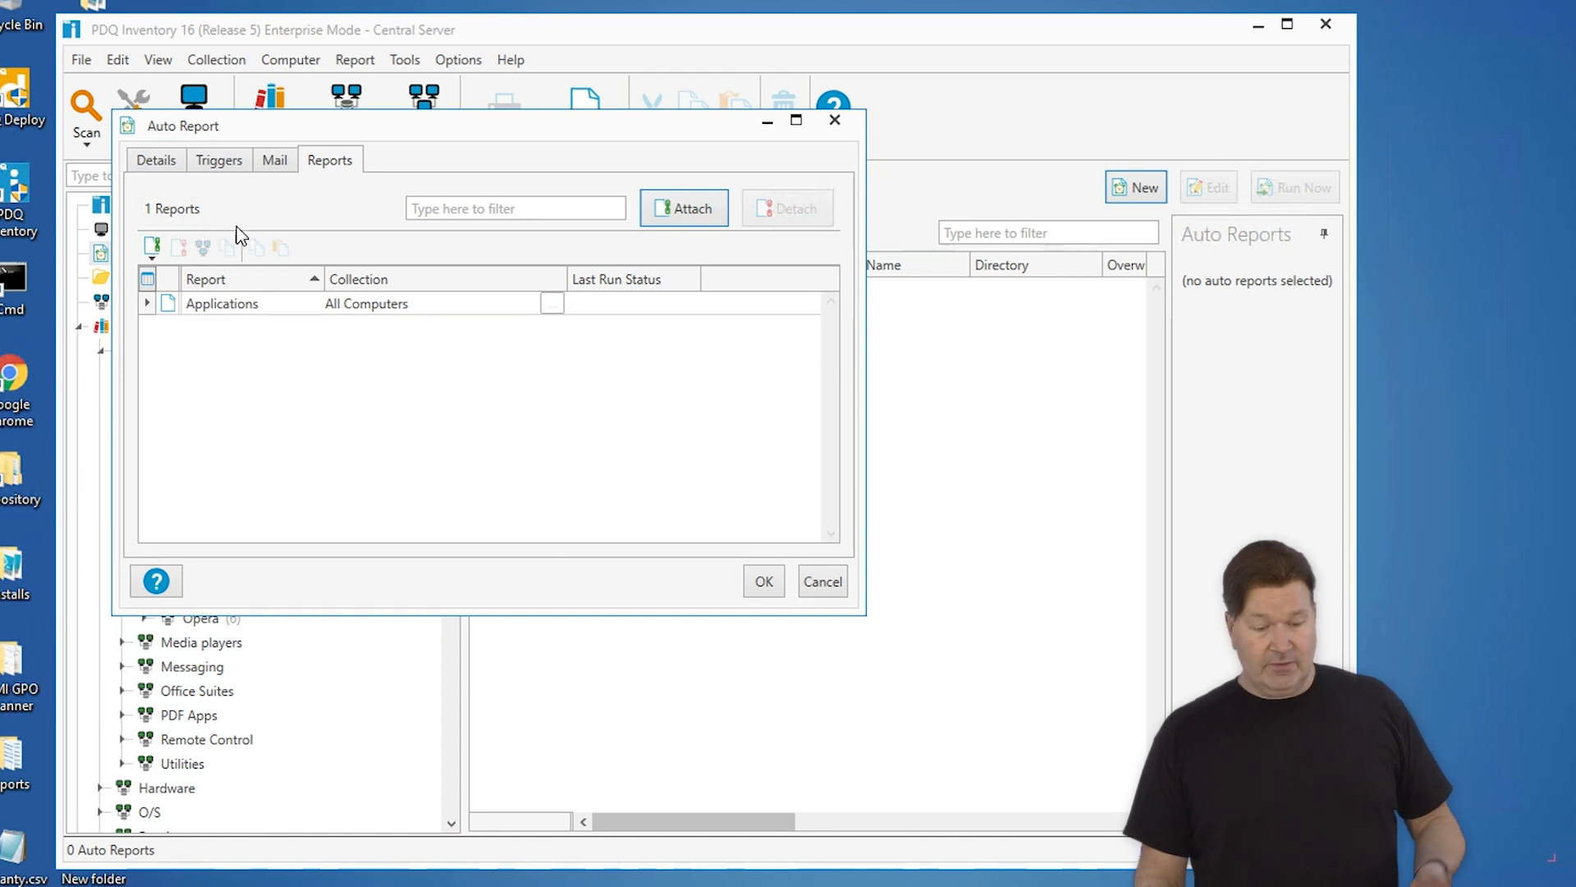
# Review the details and schedule, save Monthly, and select it in the auto reports list.
pyautogui.click(156, 160)
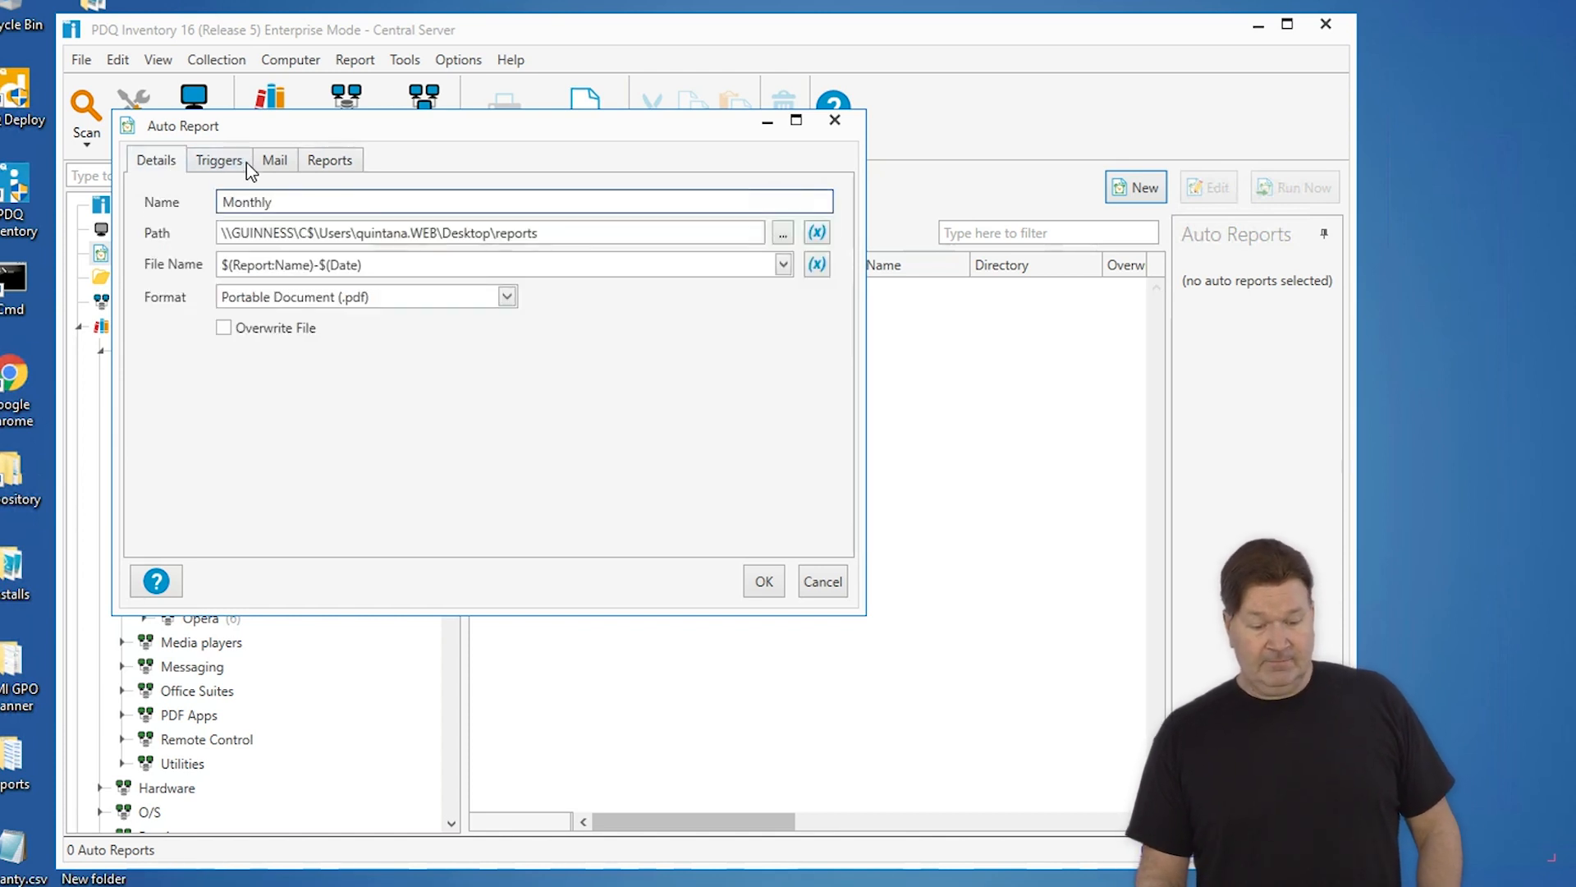
pyautogui.click(219, 159)
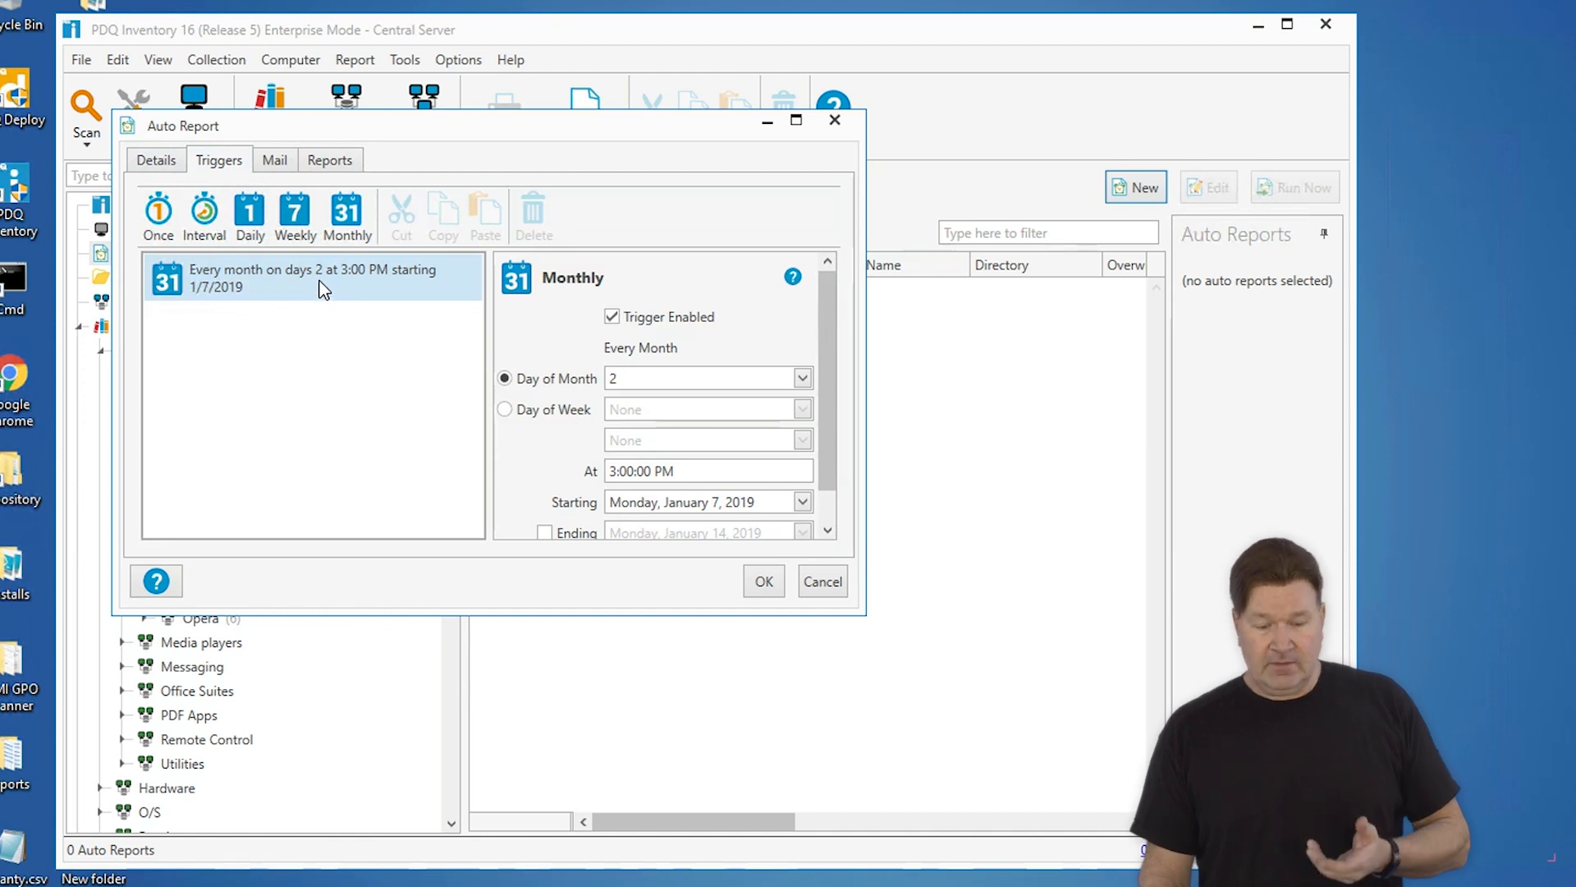
pyautogui.moveTo(780, 617)
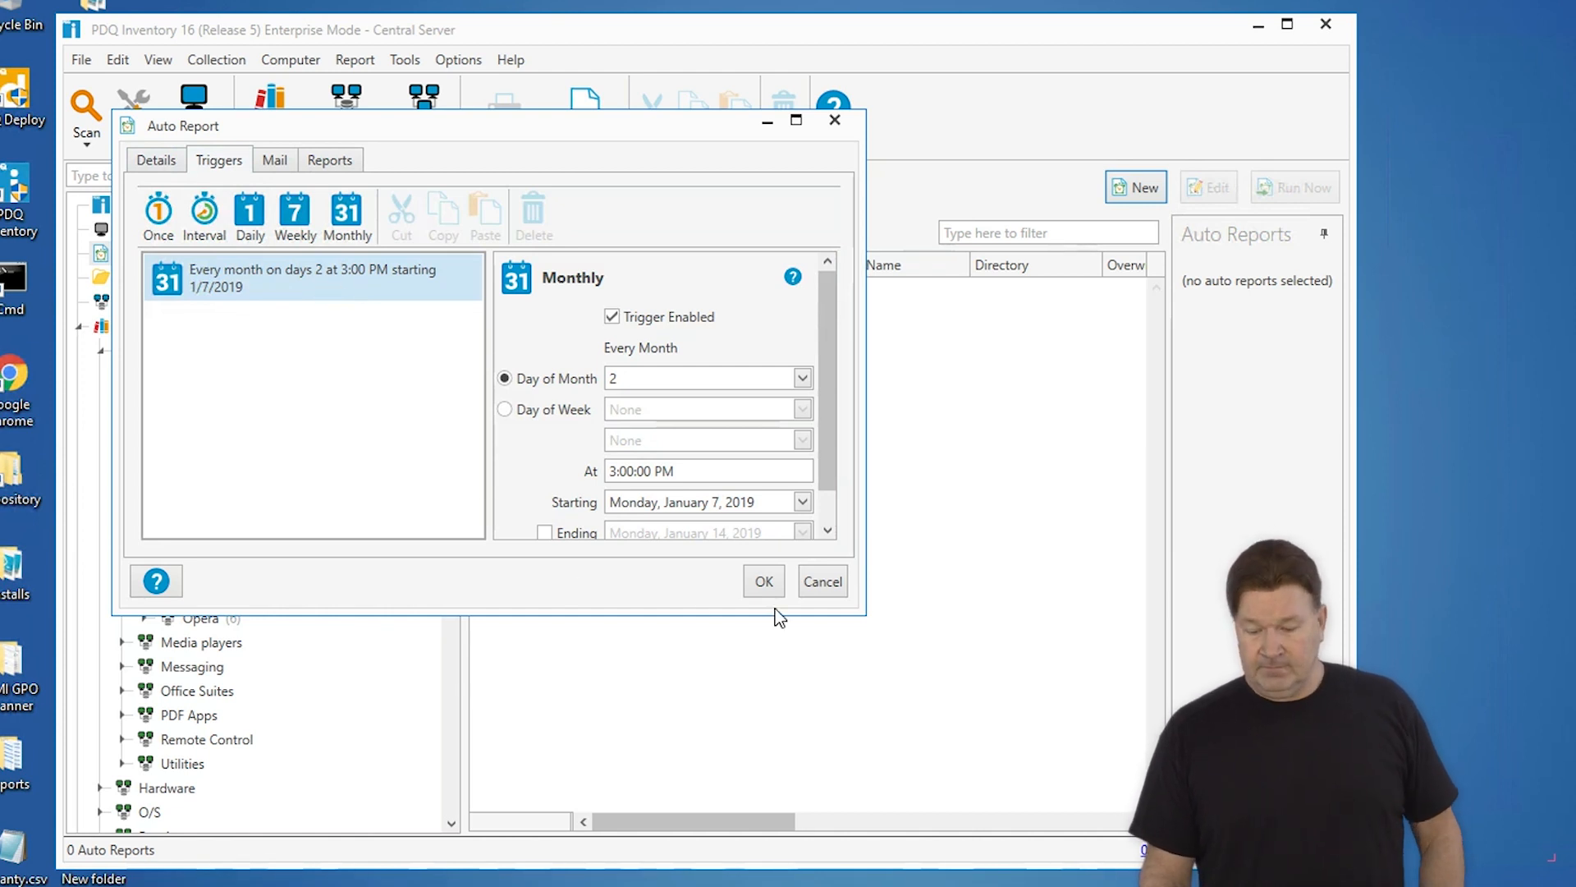
pyautogui.click(763, 581)
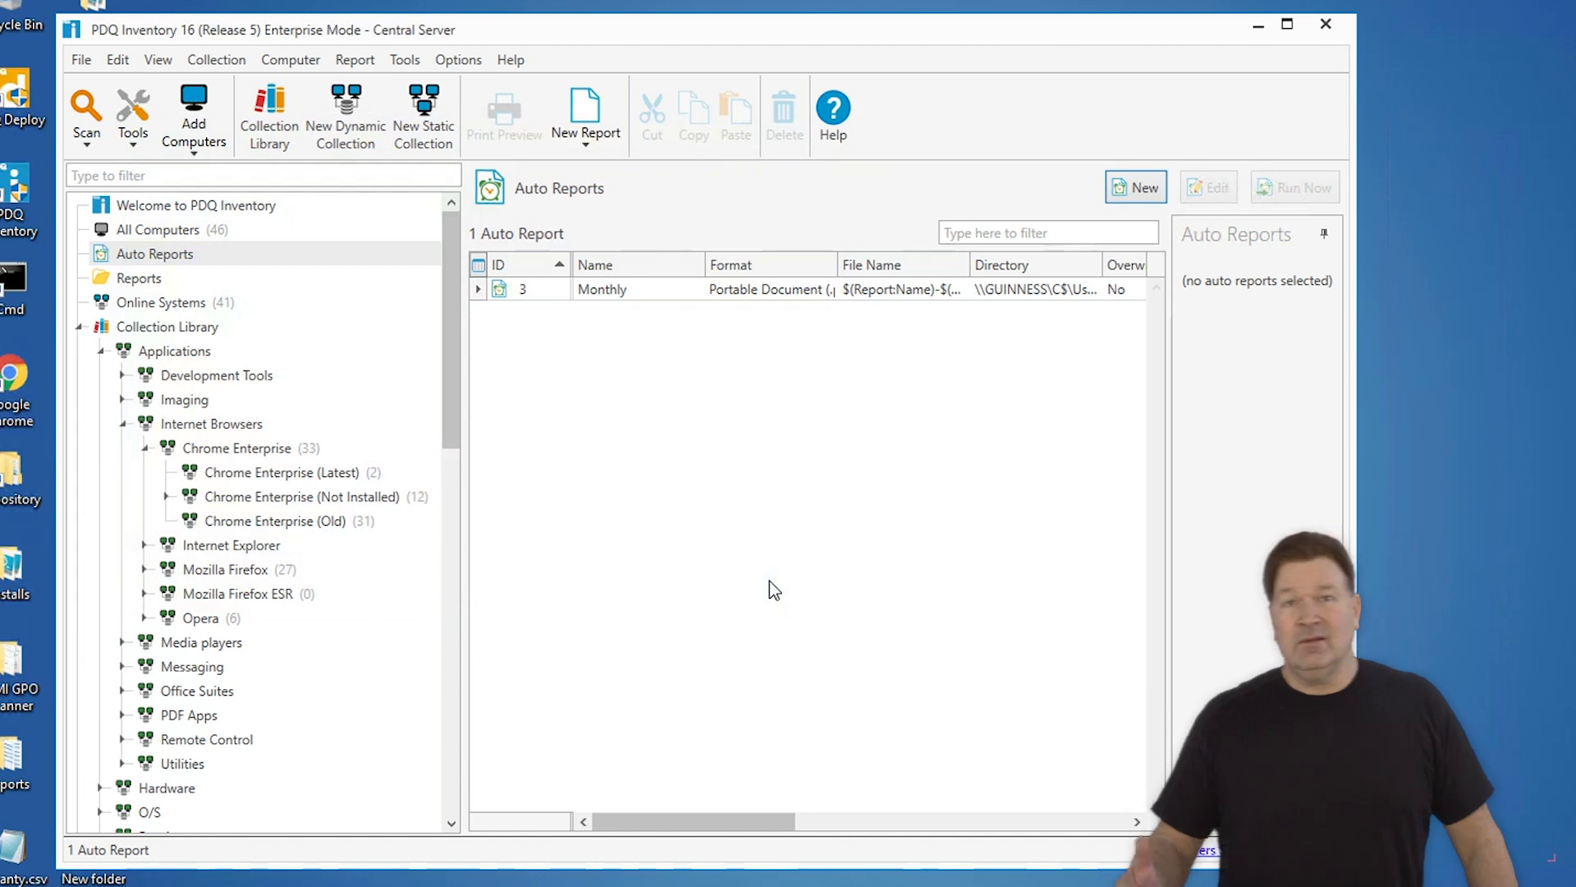
pyautogui.moveTo(522, 454)
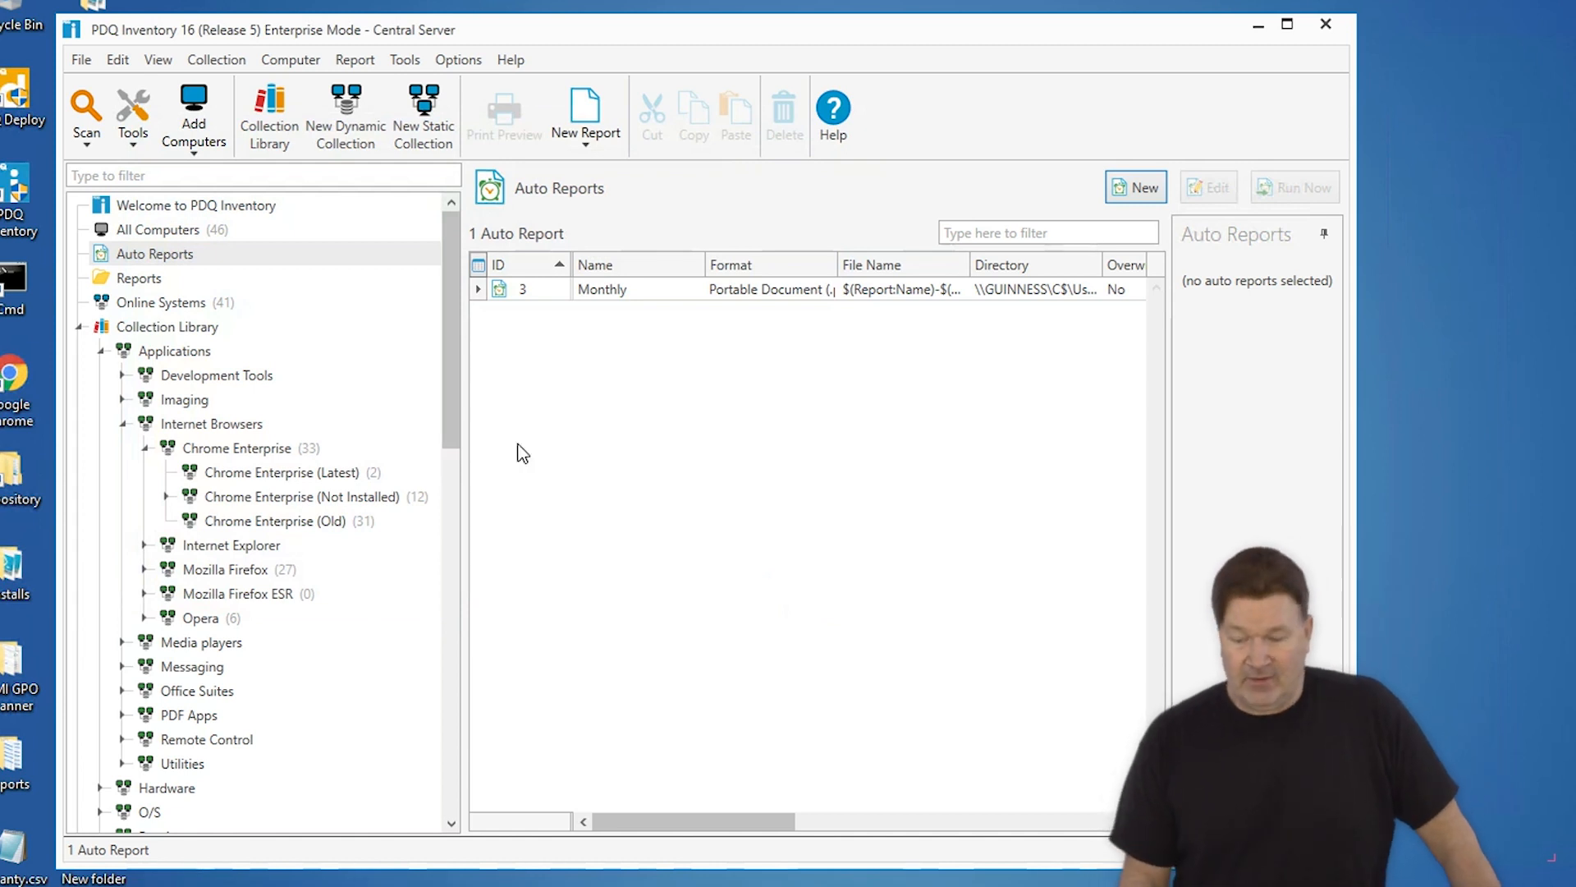
pyautogui.click(637, 289)
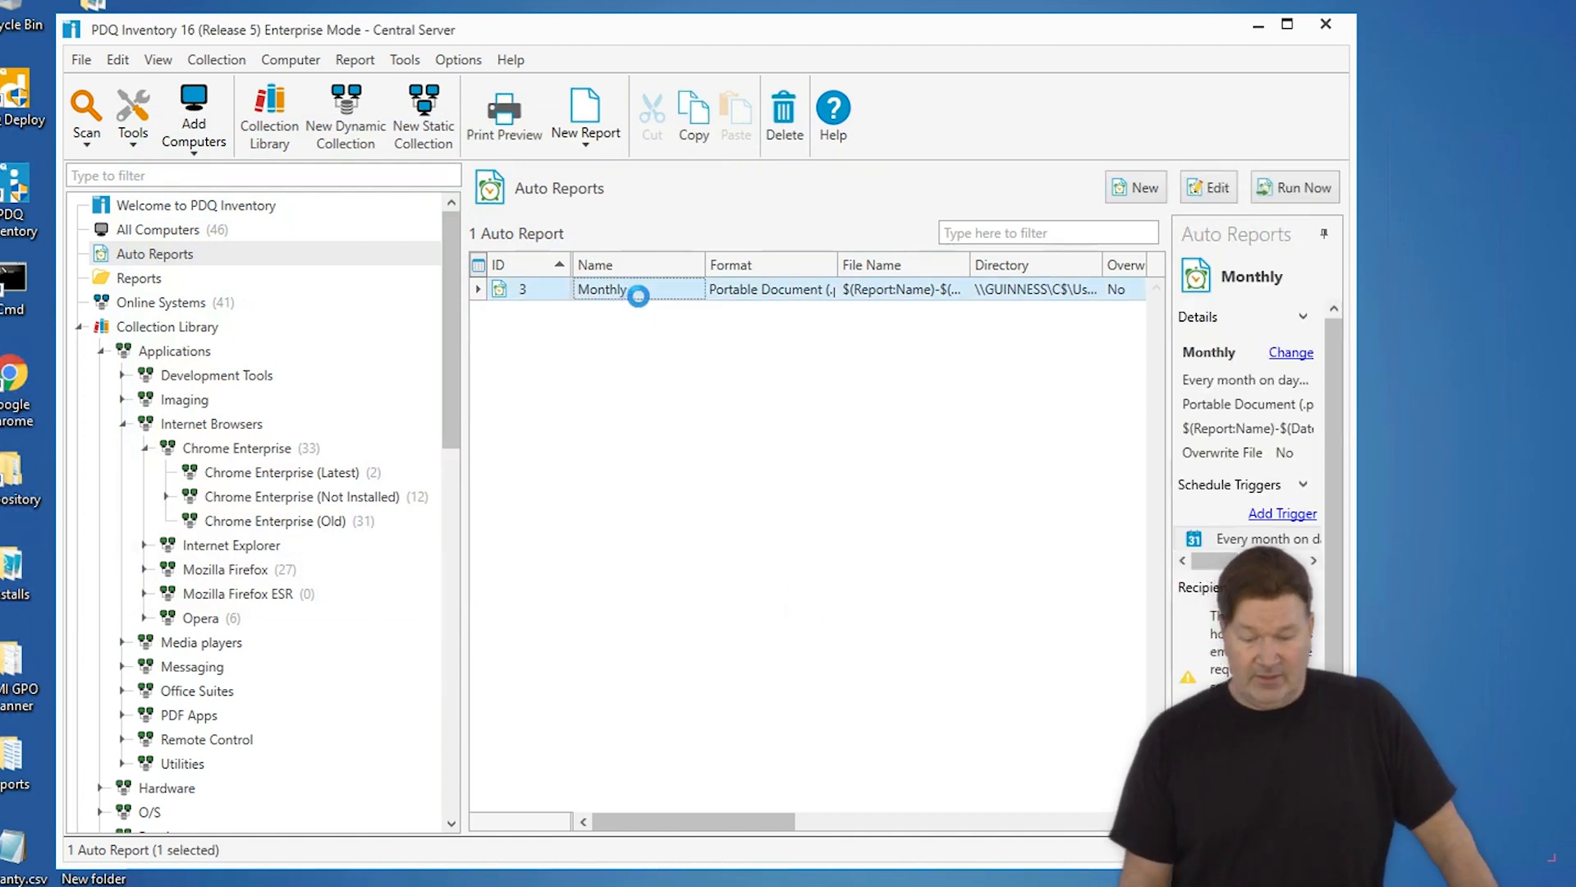
# Reopen the Monthly auto report and list the reports available to attach.
pyautogui.doubleClick(602, 289)
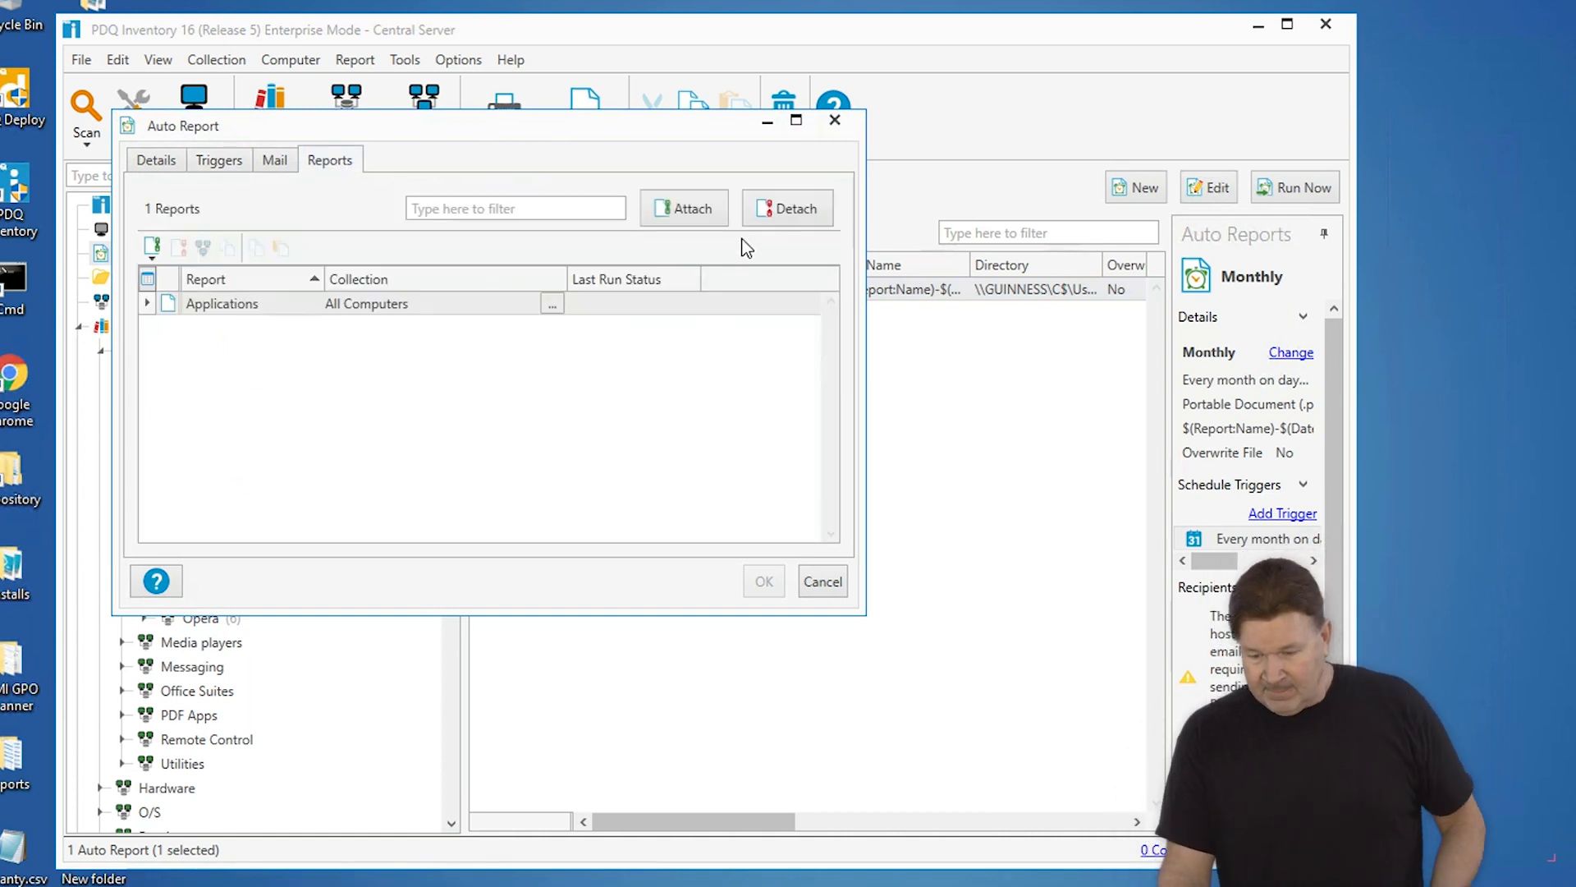
pyautogui.click(683, 209)
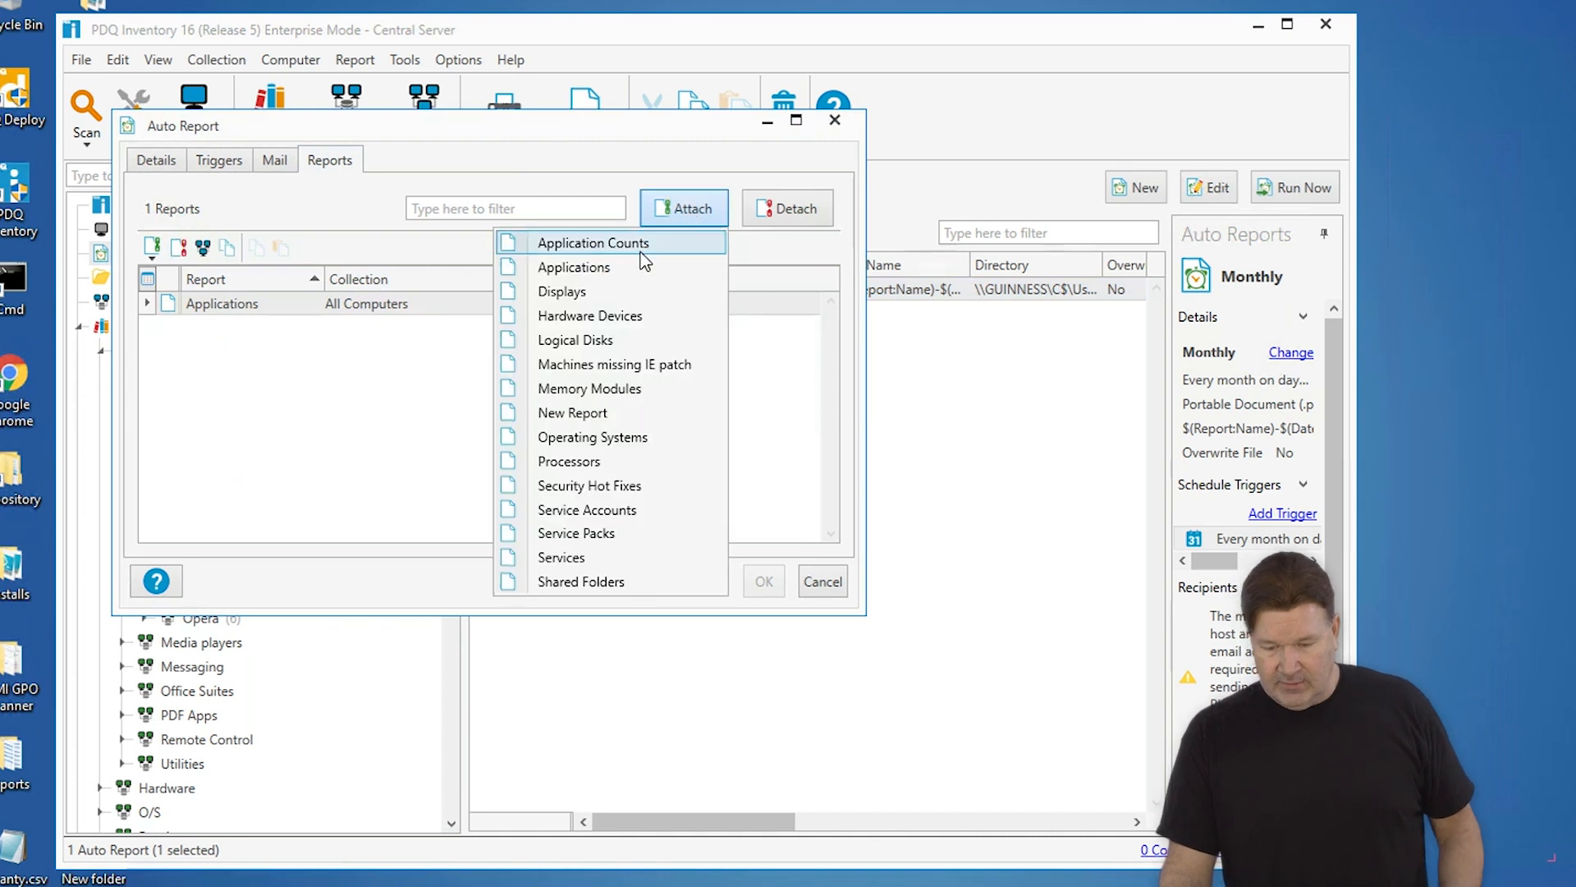
pyautogui.moveTo(575, 340)
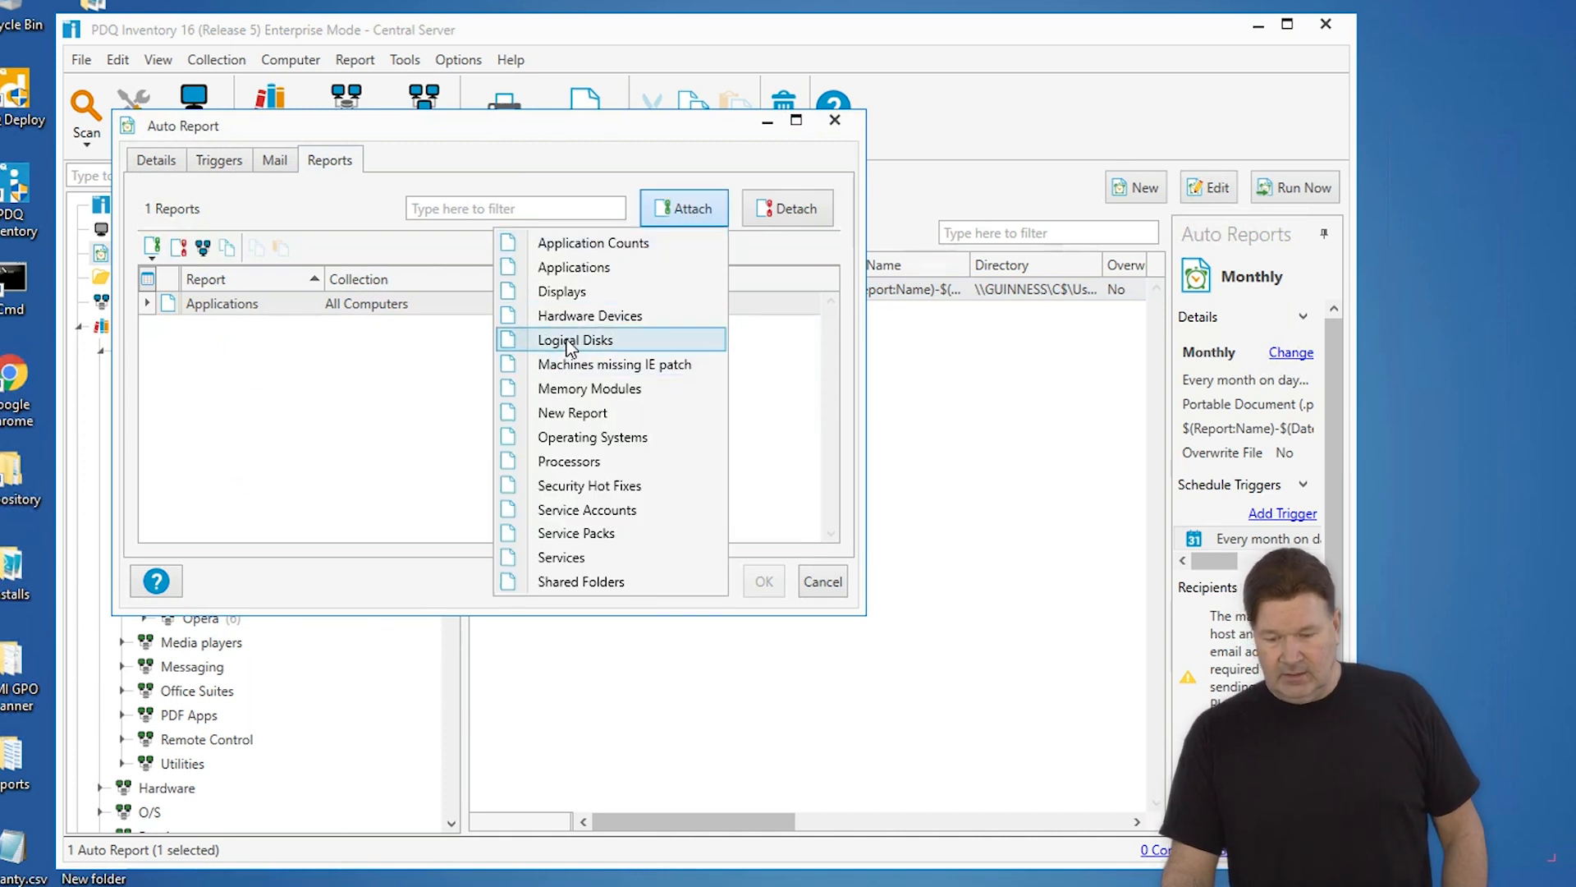